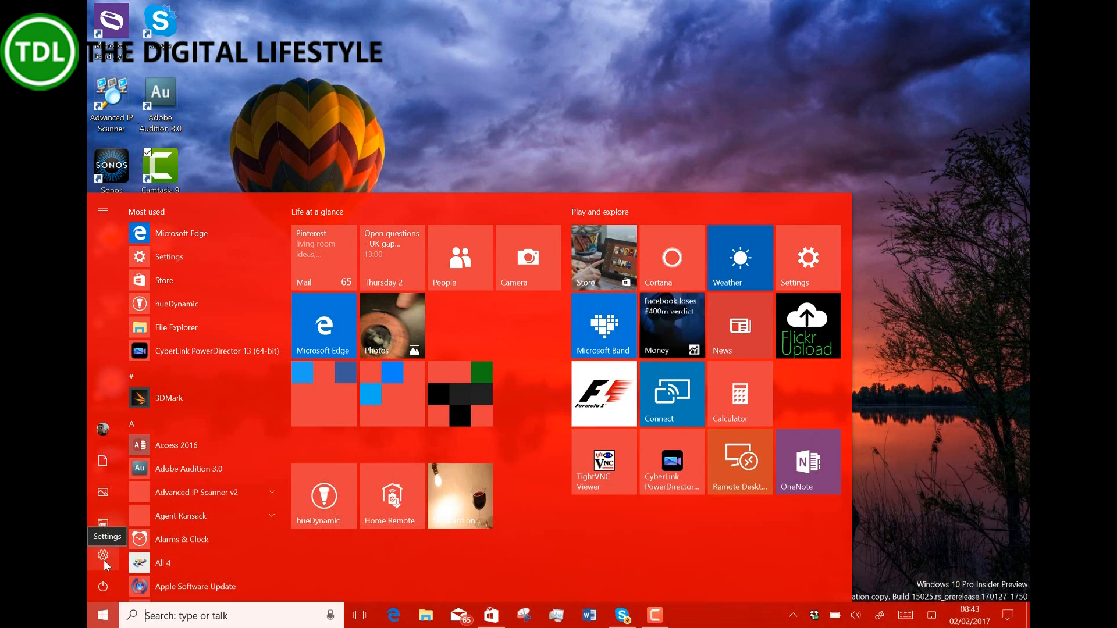
- Launch the Windows Settings app from the Start menu's gear icon
left_click(102, 554)
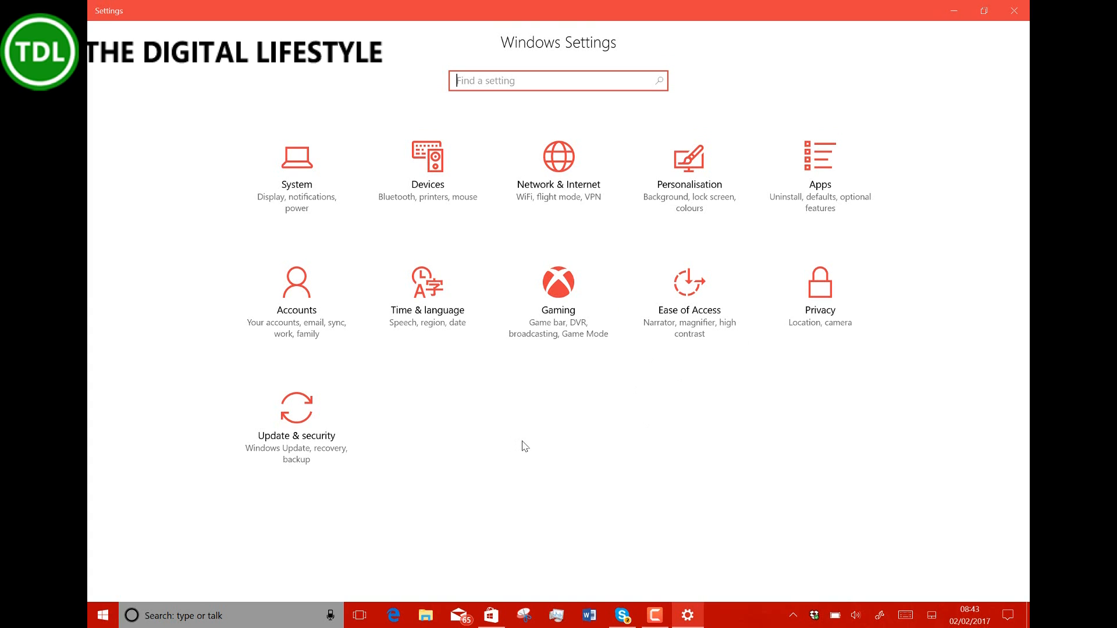
mouse_move(617, 337)
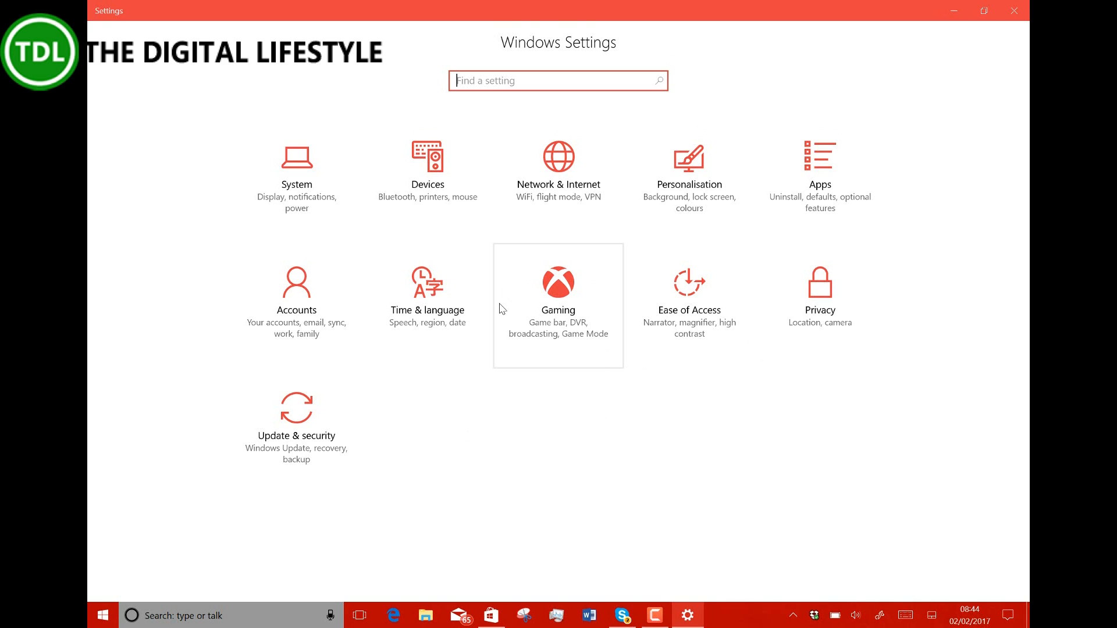
mouse_move(645, 403)
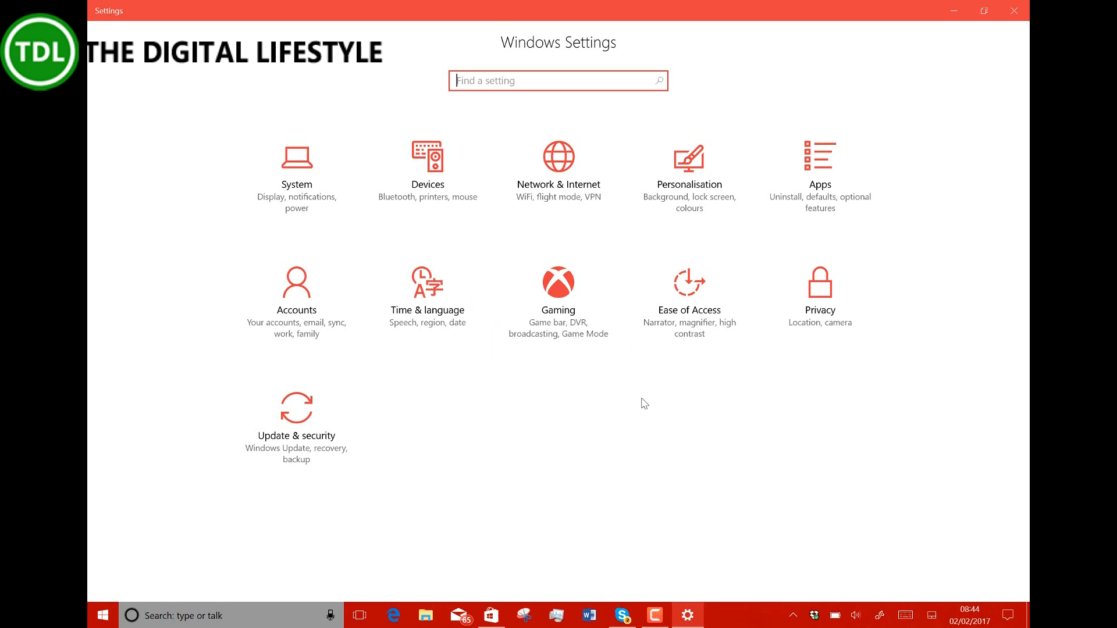
mouse_move(546, 456)
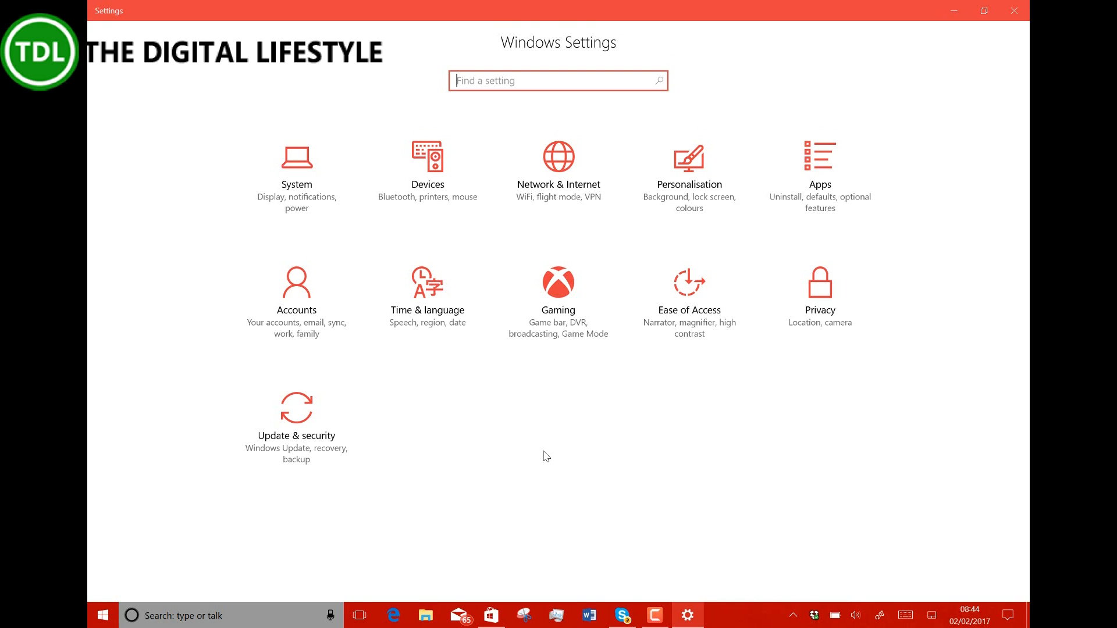
mouse_move(531, 447)
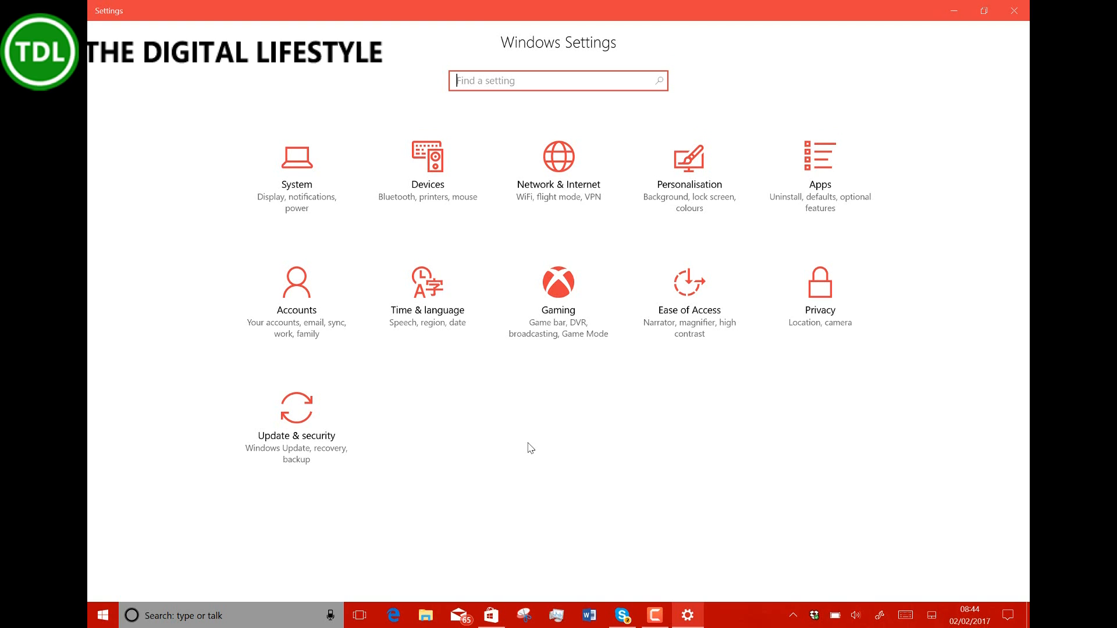
mouse_move(418, 523)
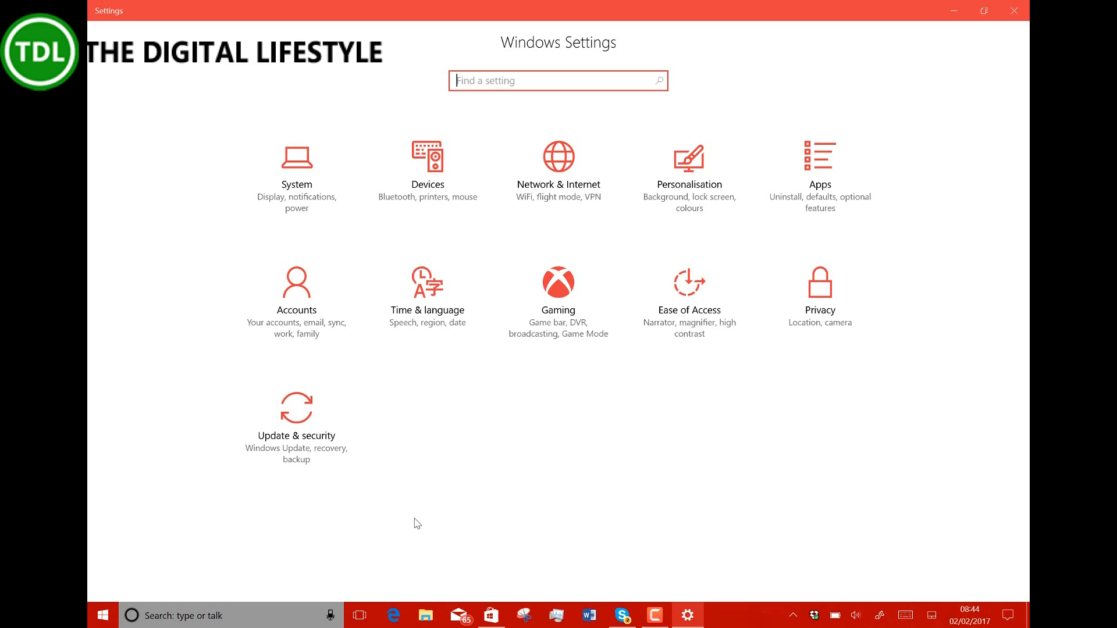
mouse_move(406, 515)
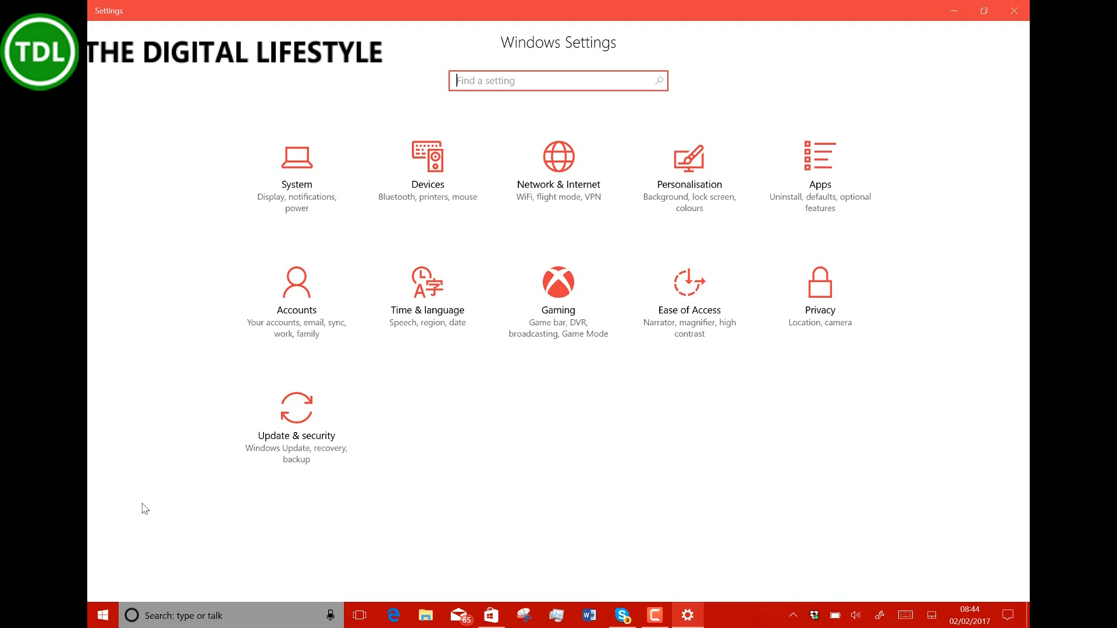
mouse_move(254, 469)
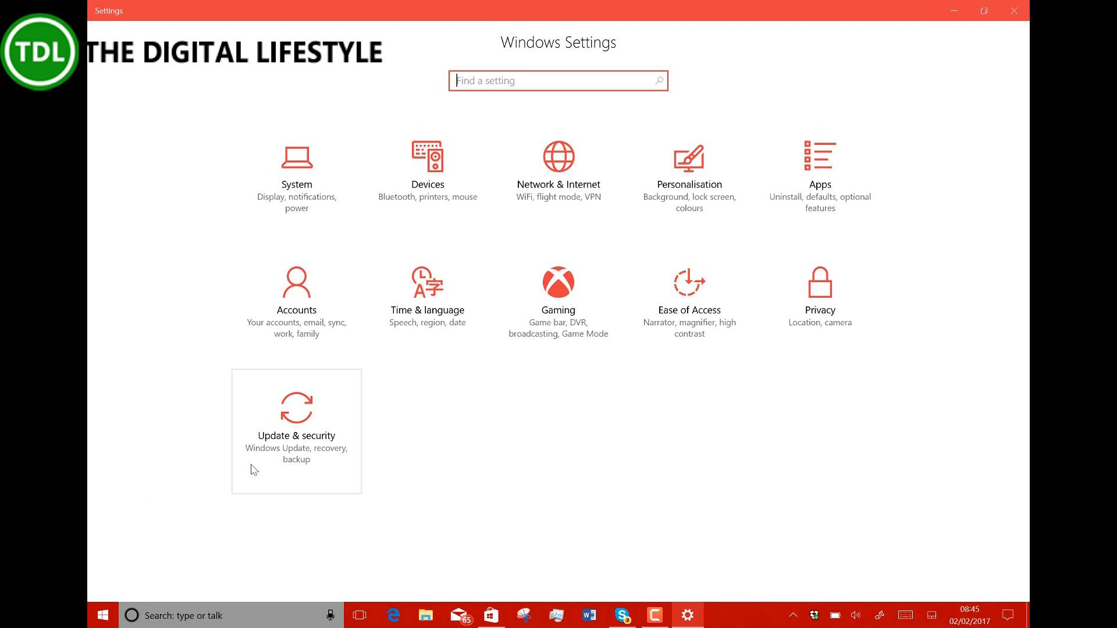
mouse_move(508, 452)
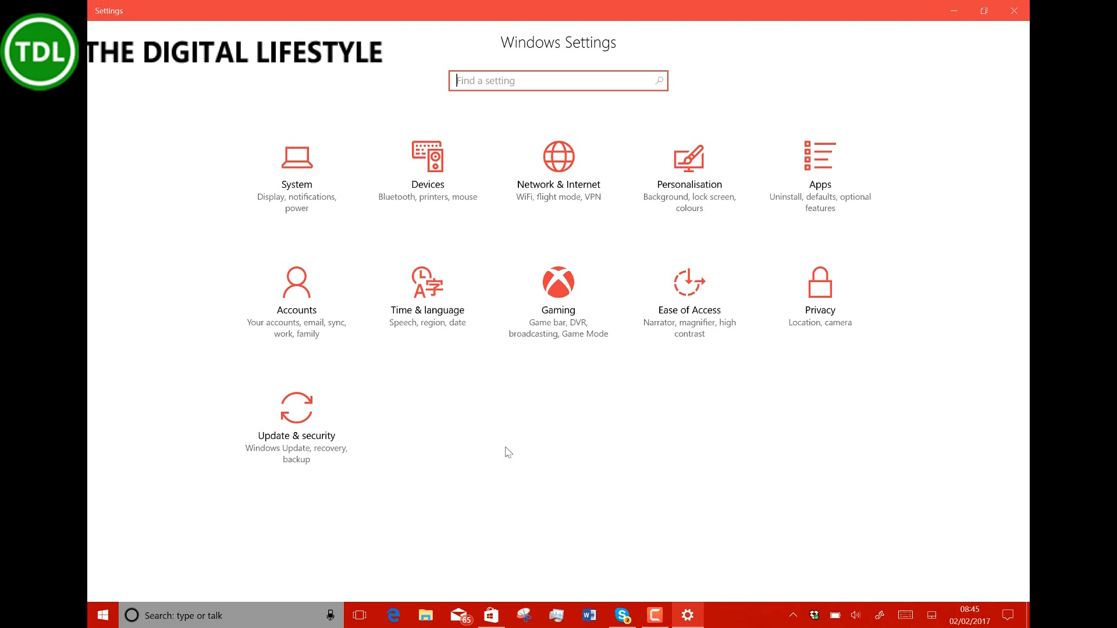
mouse_move(640, 439)
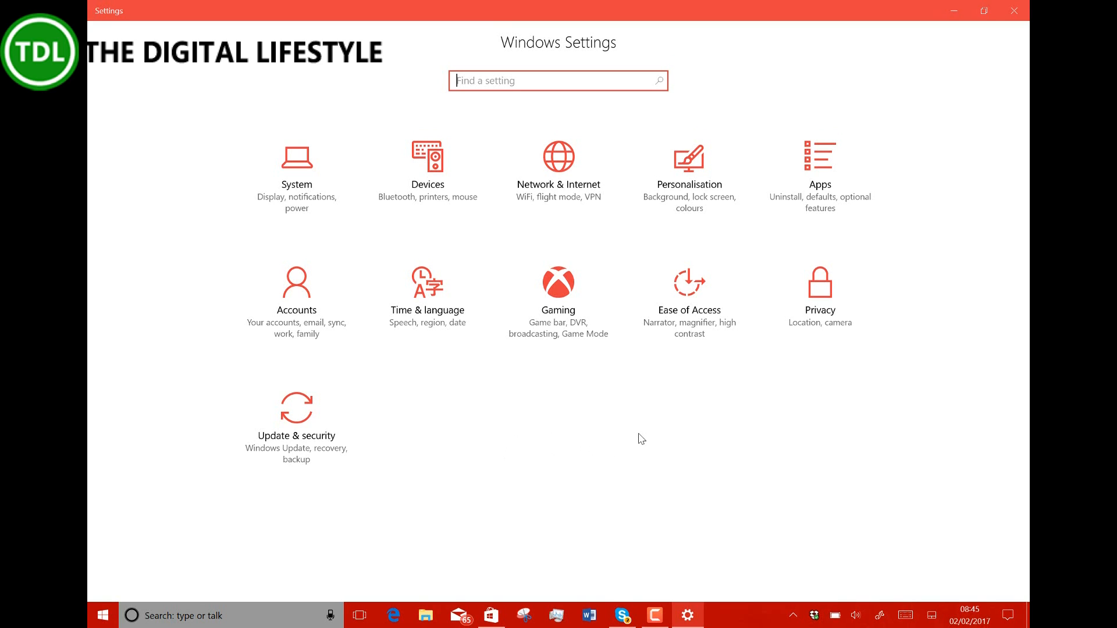
mouse_move(622, 449)
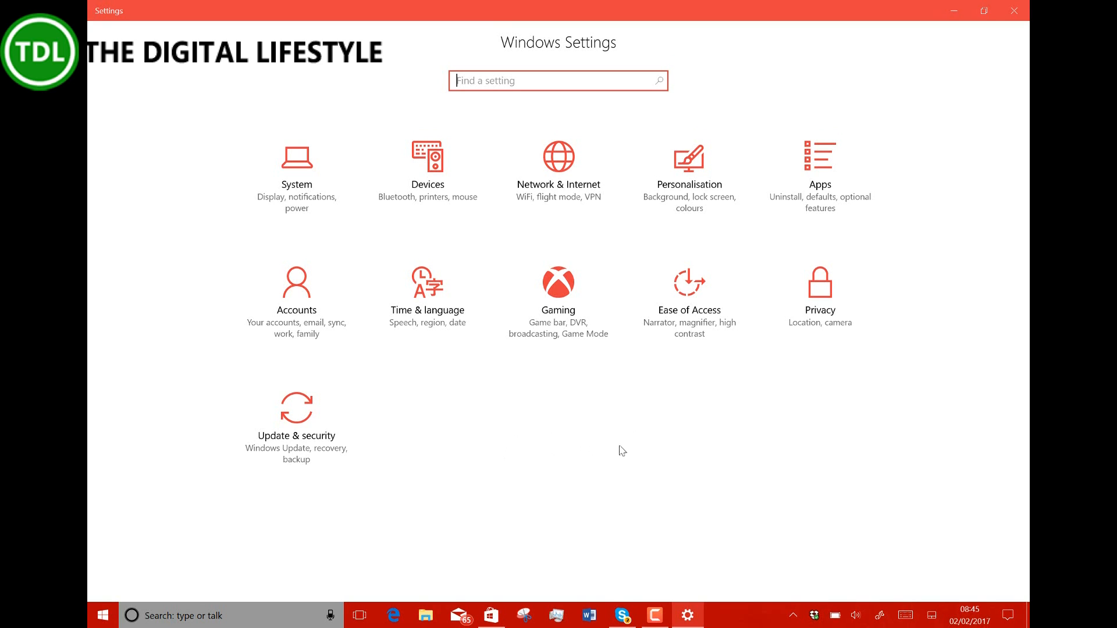
mouse_move(599, 430)
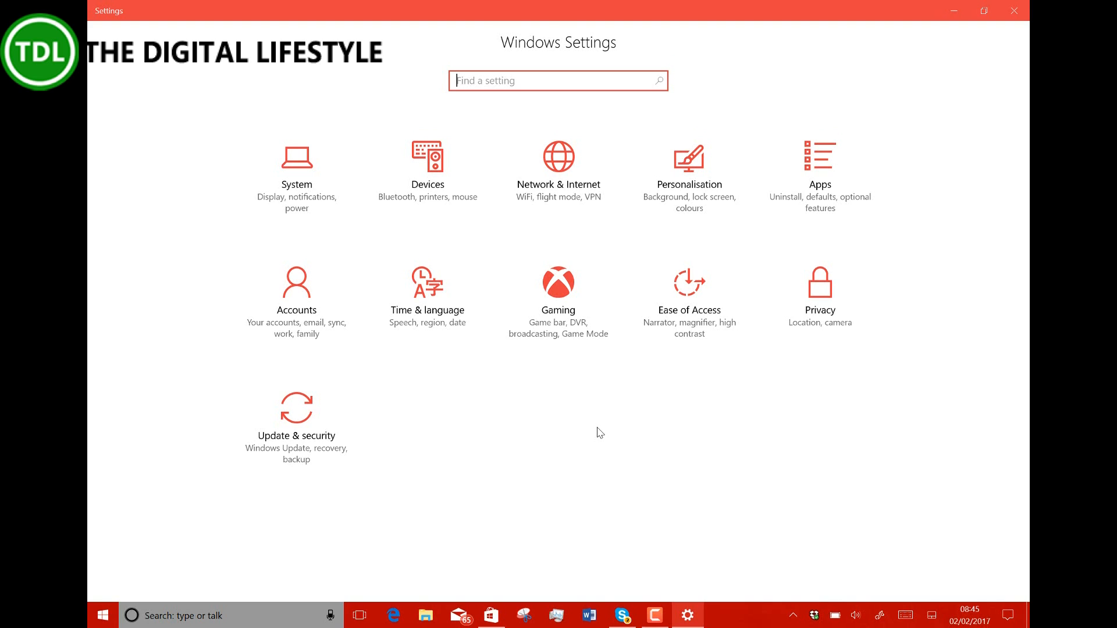
mouse_move(585, 459)
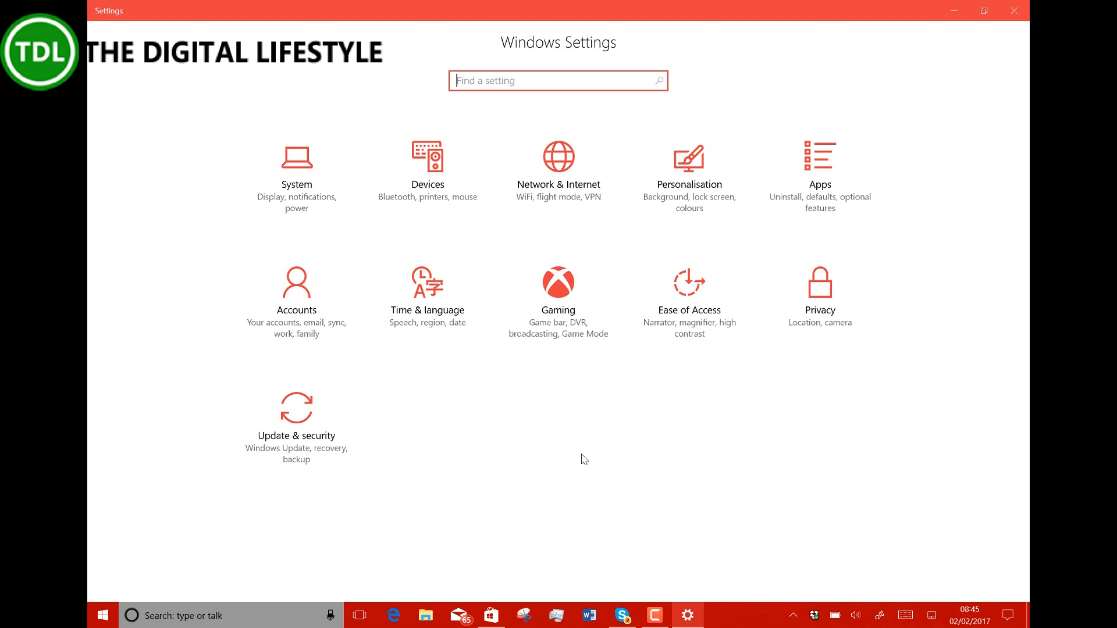
mouse_move(584, 428)
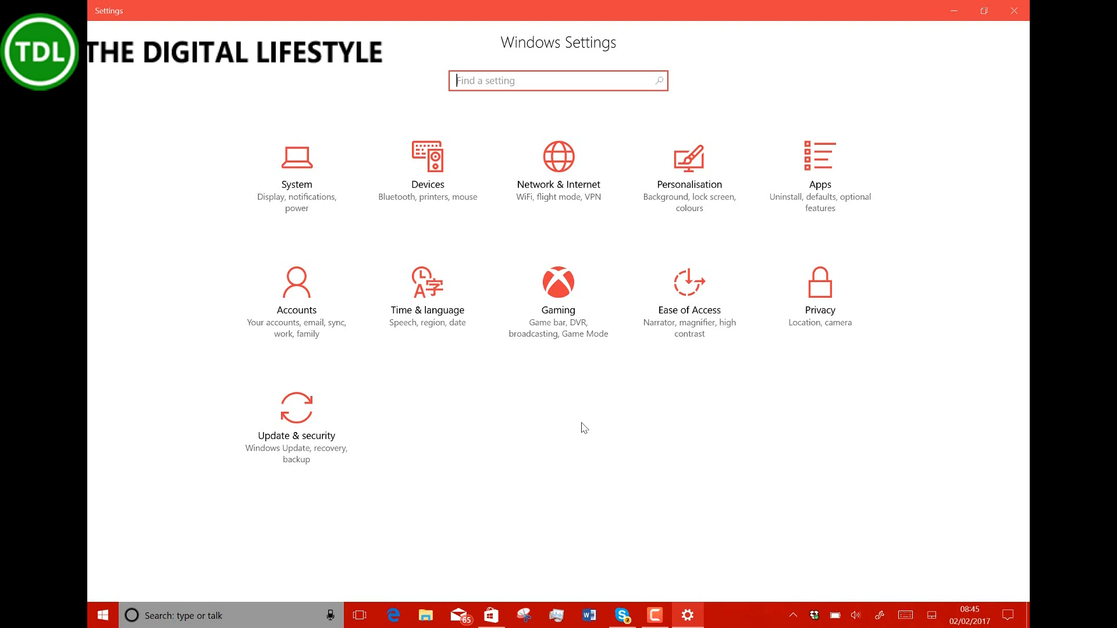
mouse_move(670, 541)
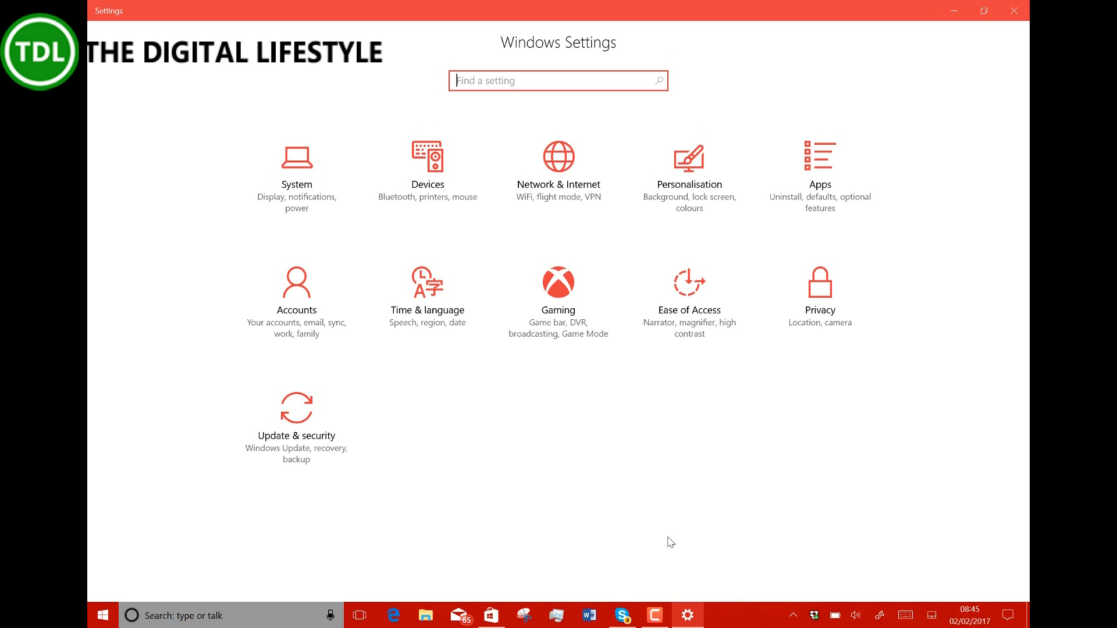
mouse_move(554, 415)
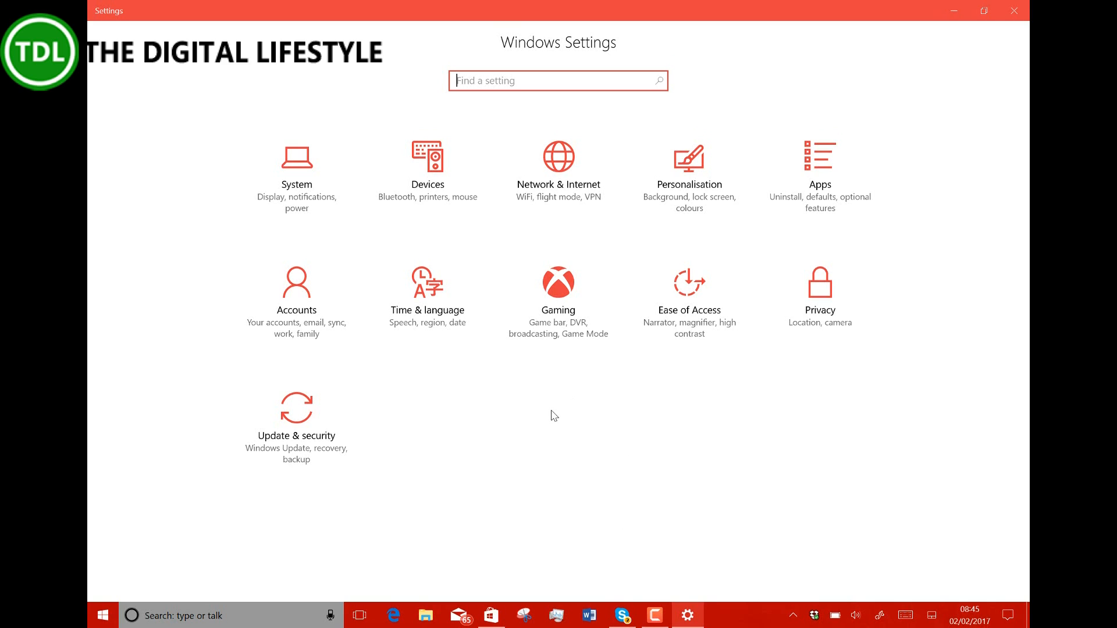
mouse_move(525, 435)
type("feed")
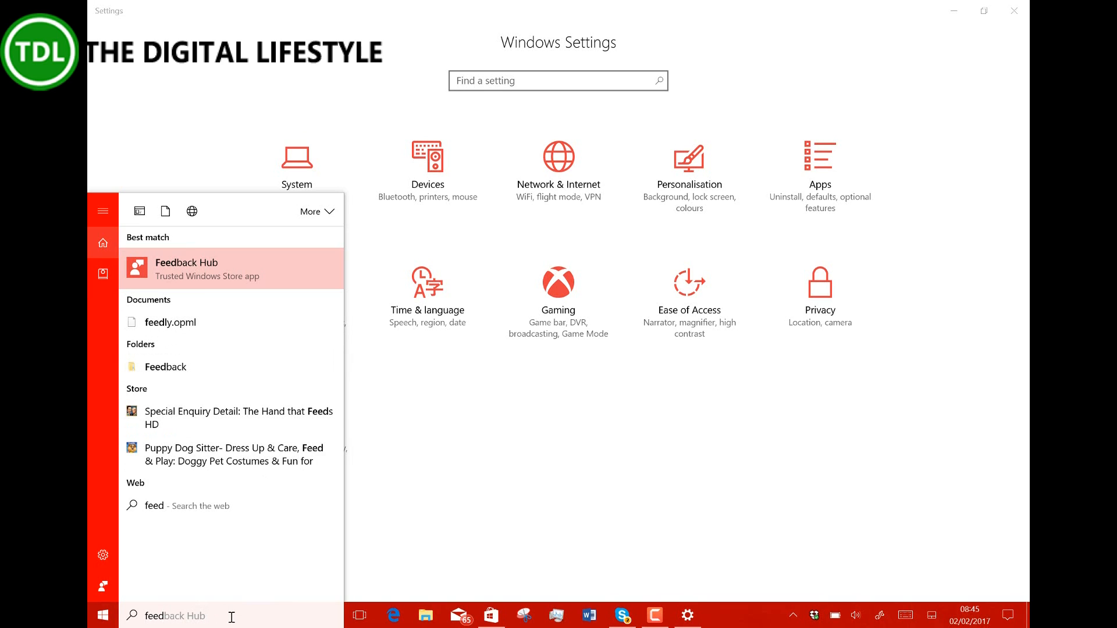
mouse_move(105, 521)
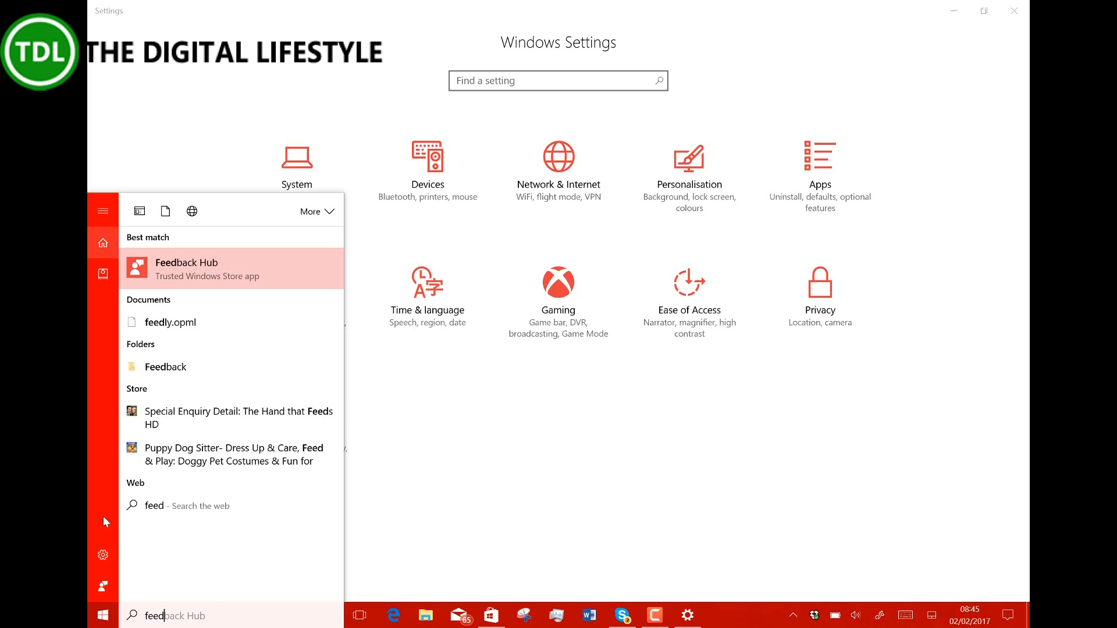
mouse_move(210, 617)
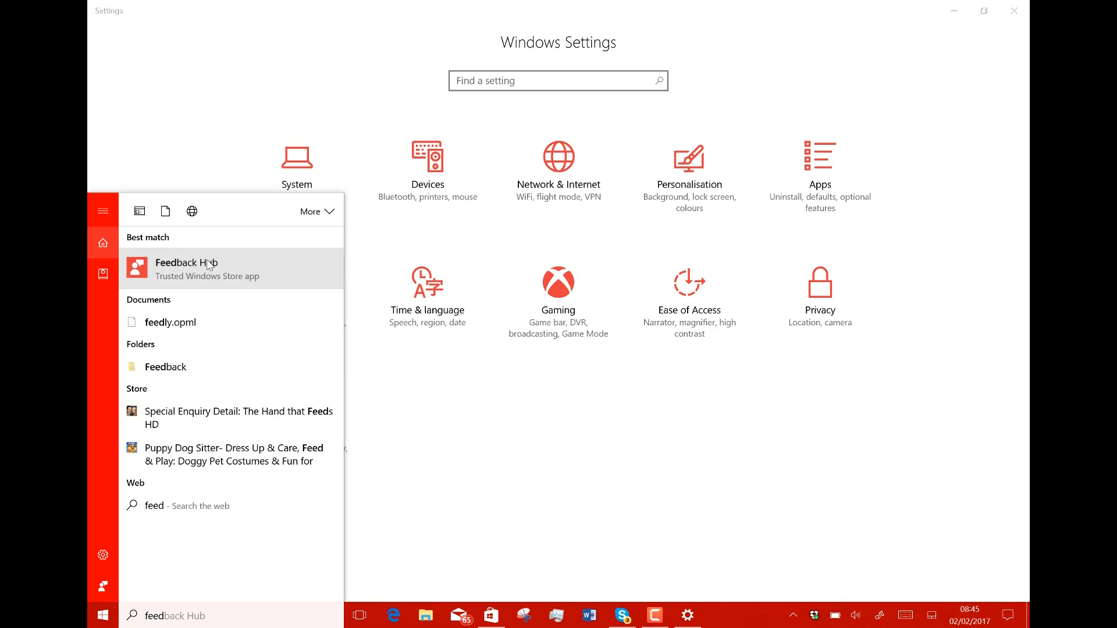
- Launch Feedback Hub from the Start search results
left_click(207, 269)
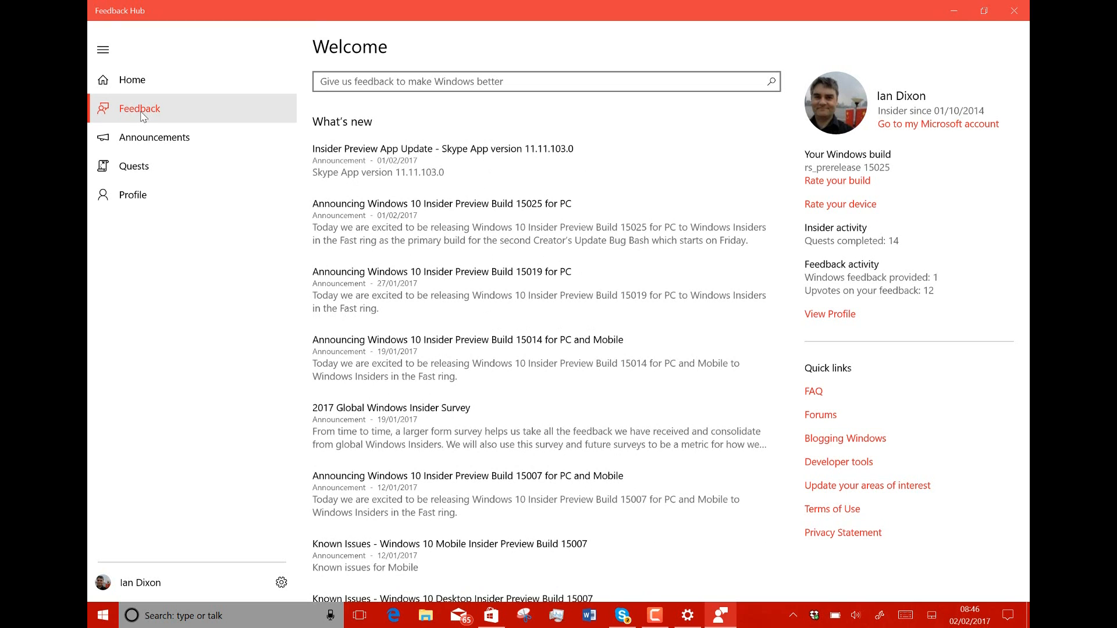
- View the Insider announcements list, then switch to the trending Feedback list
left_click(154, 137)
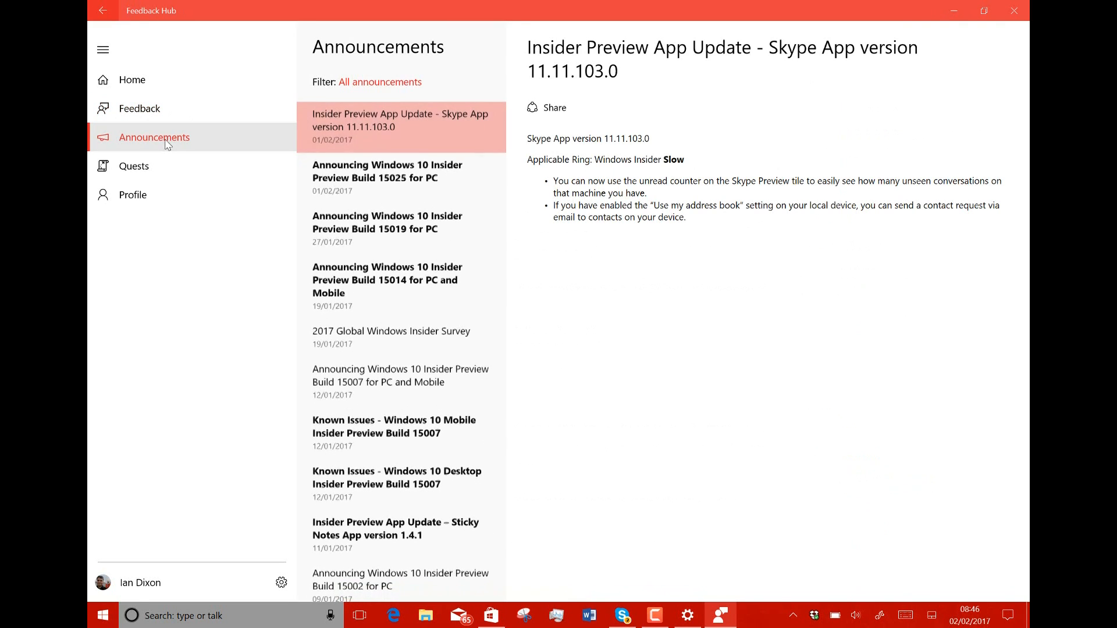
mouse_move(157, 116)
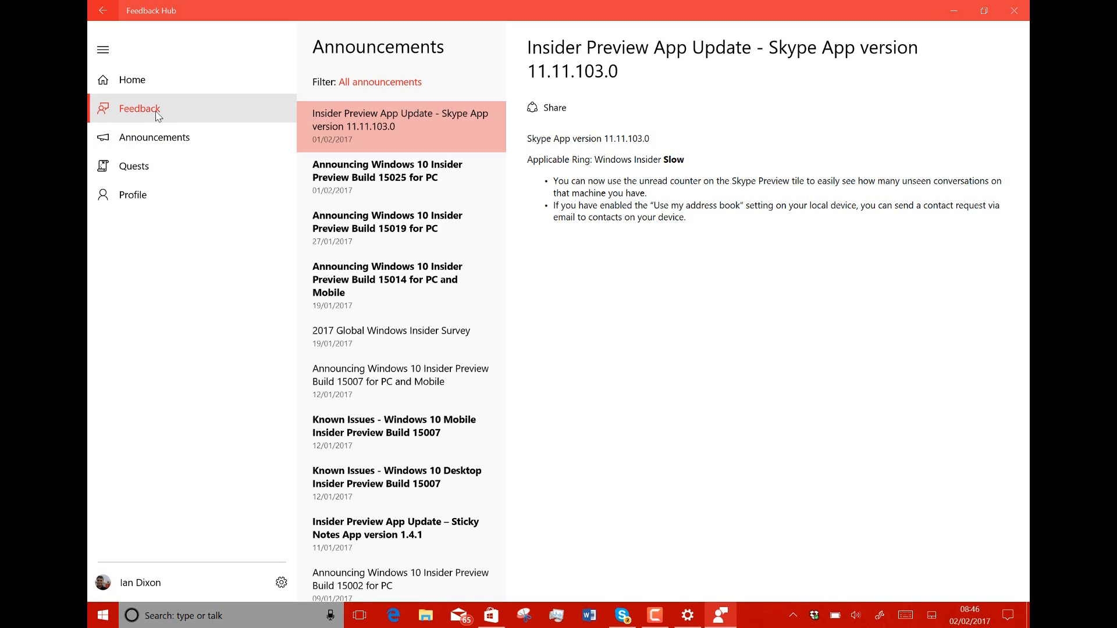
mouse_move(157, 119)
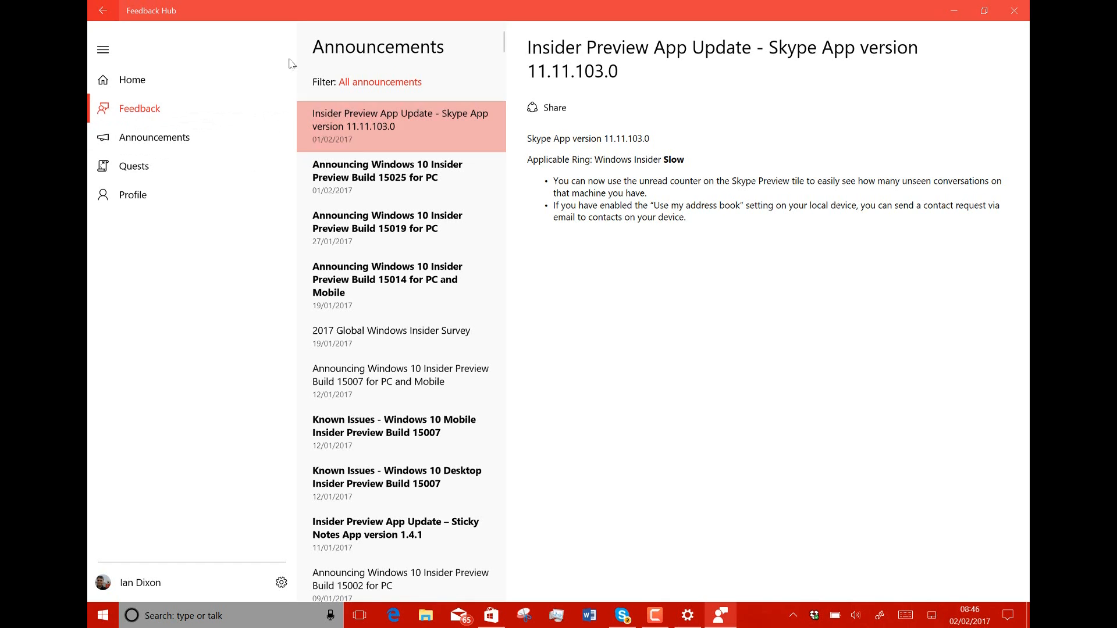
left_click(140, 108)
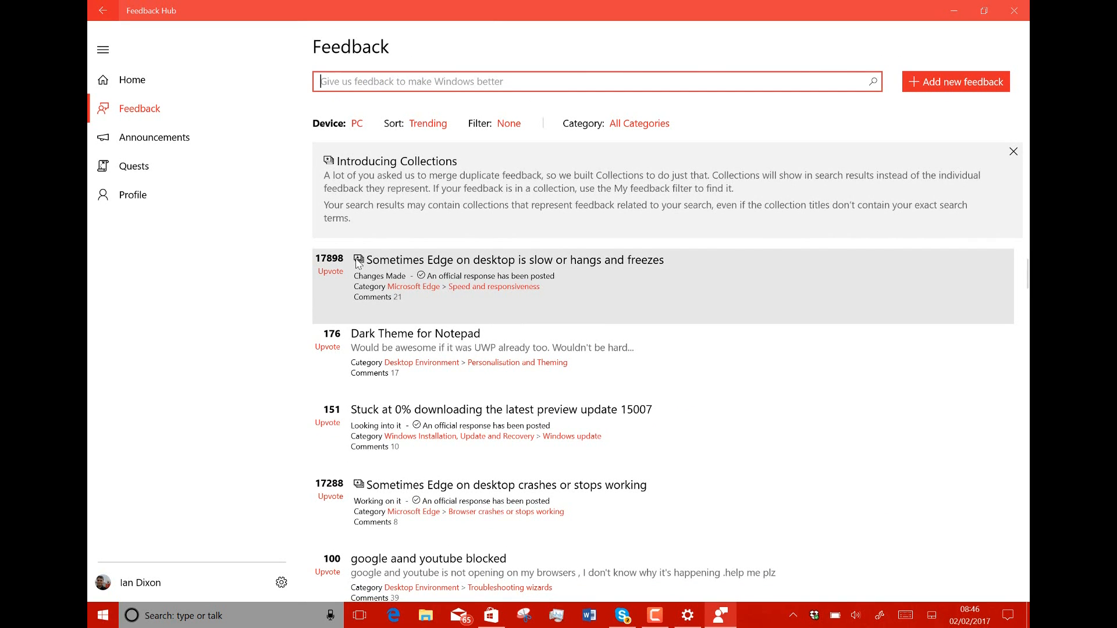
mouse_move(363, 270)
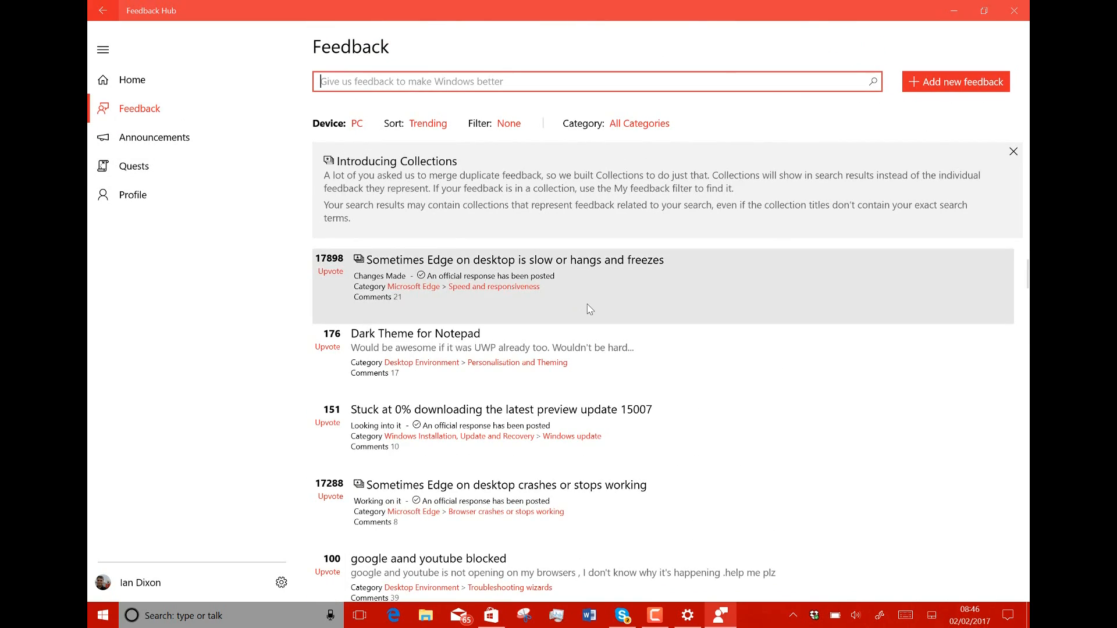
scroll("down", 3)
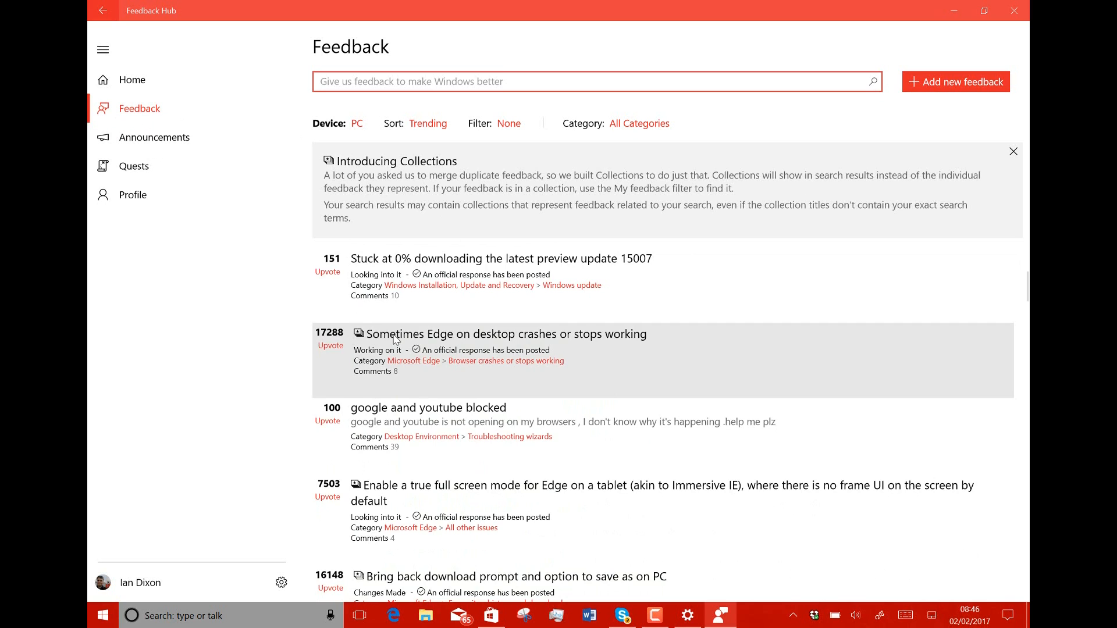
scroll("down", 3)
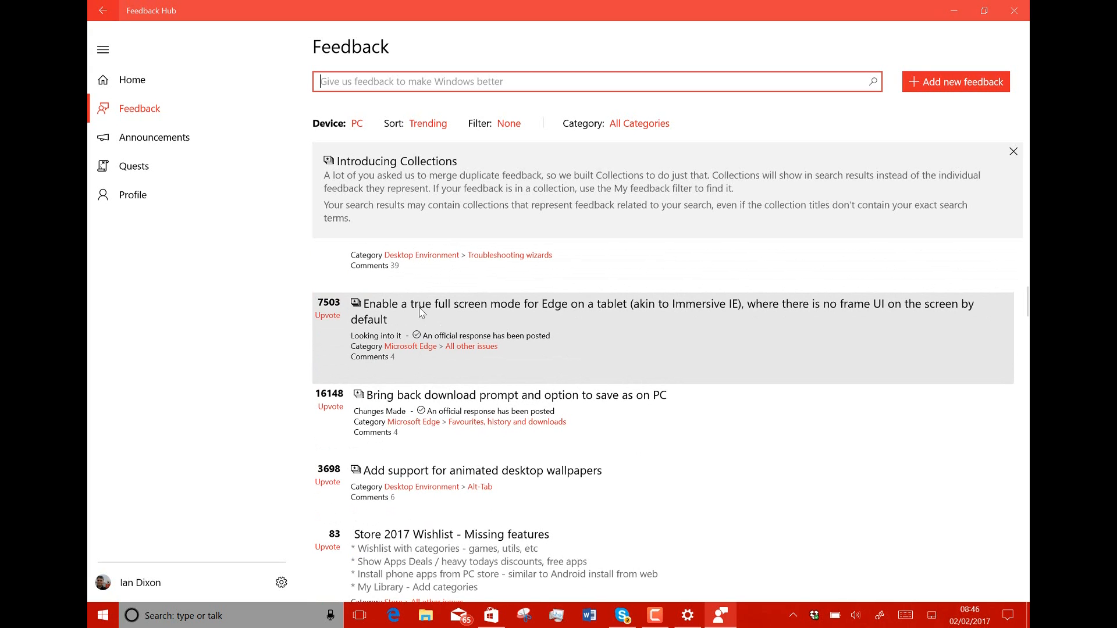
mouse_move(349, 313)
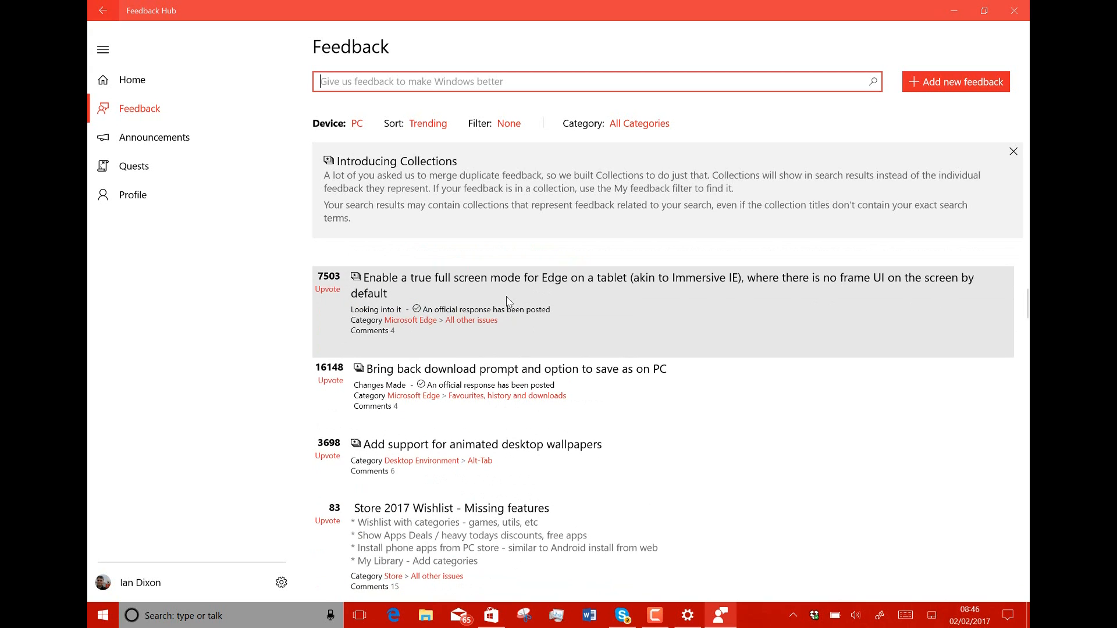
mouse_move(226, 559)
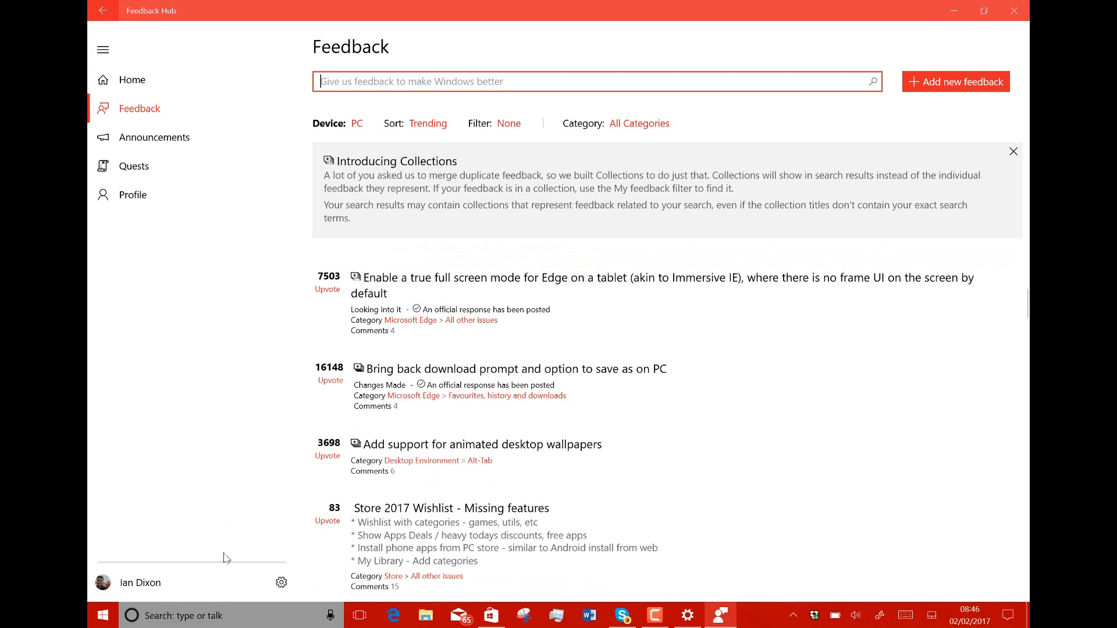
left_click(688, 614)
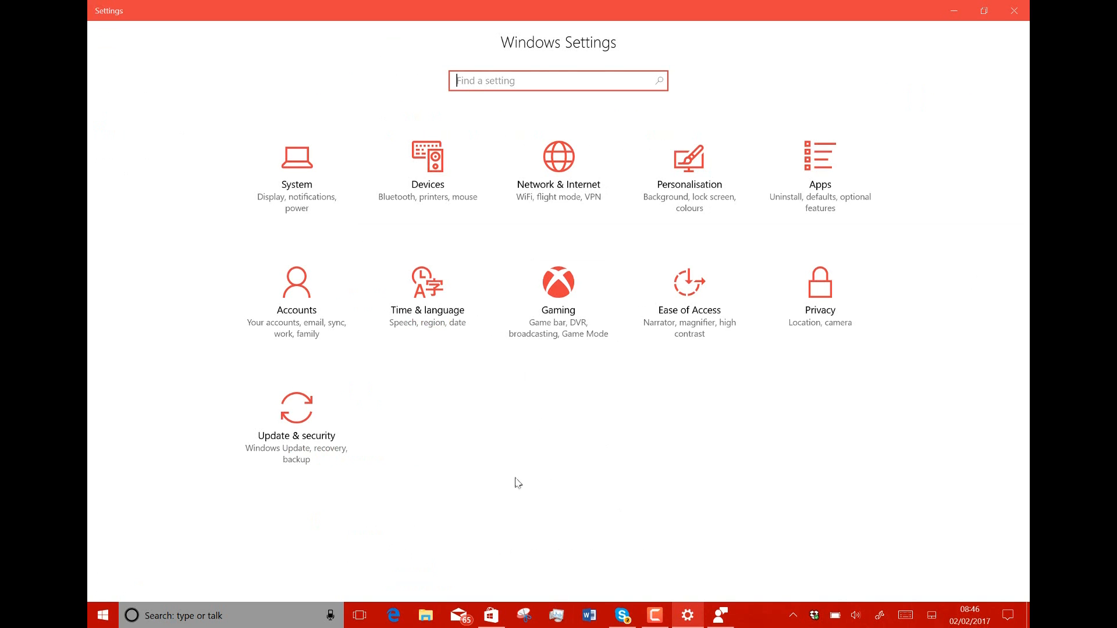
mouse_move(405, 371)
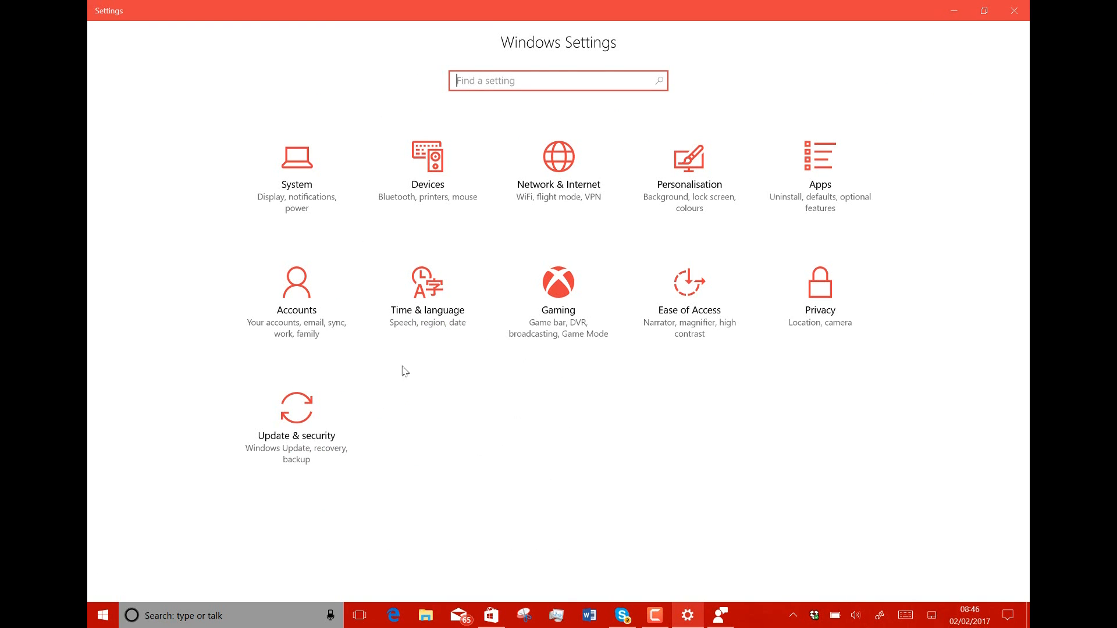
mouse_move(404, 427)
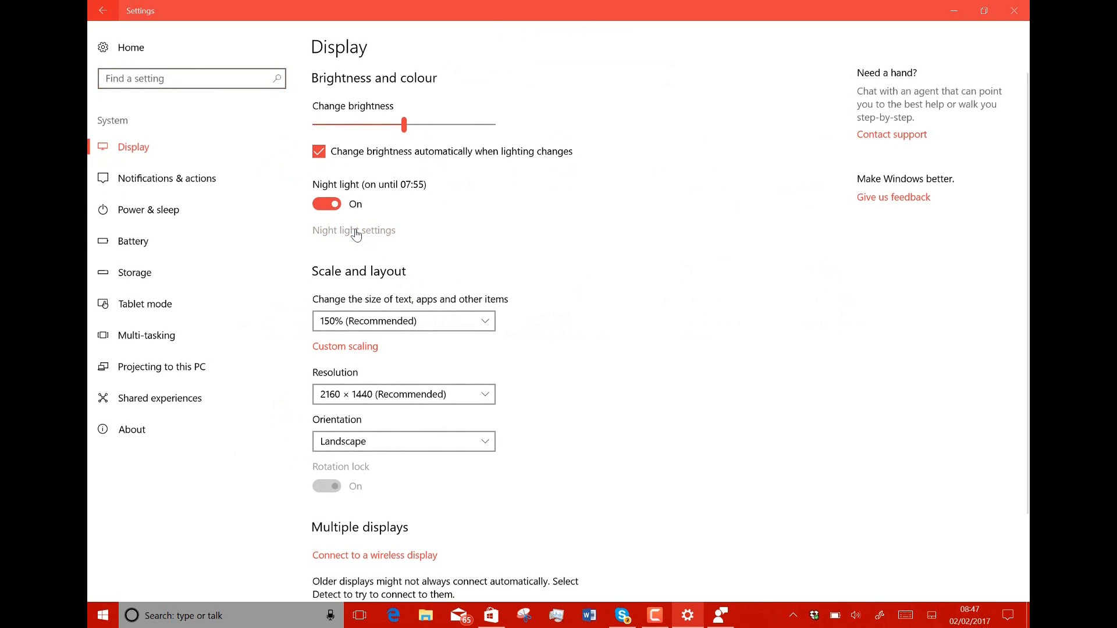
- In Night light settings, try warmest and coolest colour temperatures, leave it mid-range, and turn night light off
left_click(353, 231)
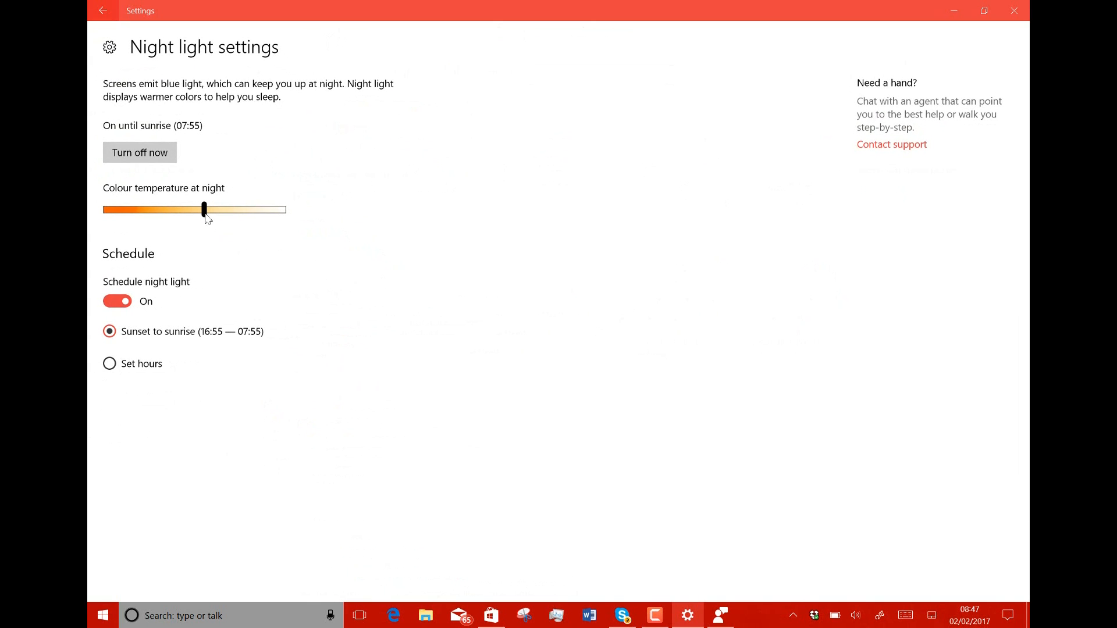
left_click_drag(203, 210, 104, 209)
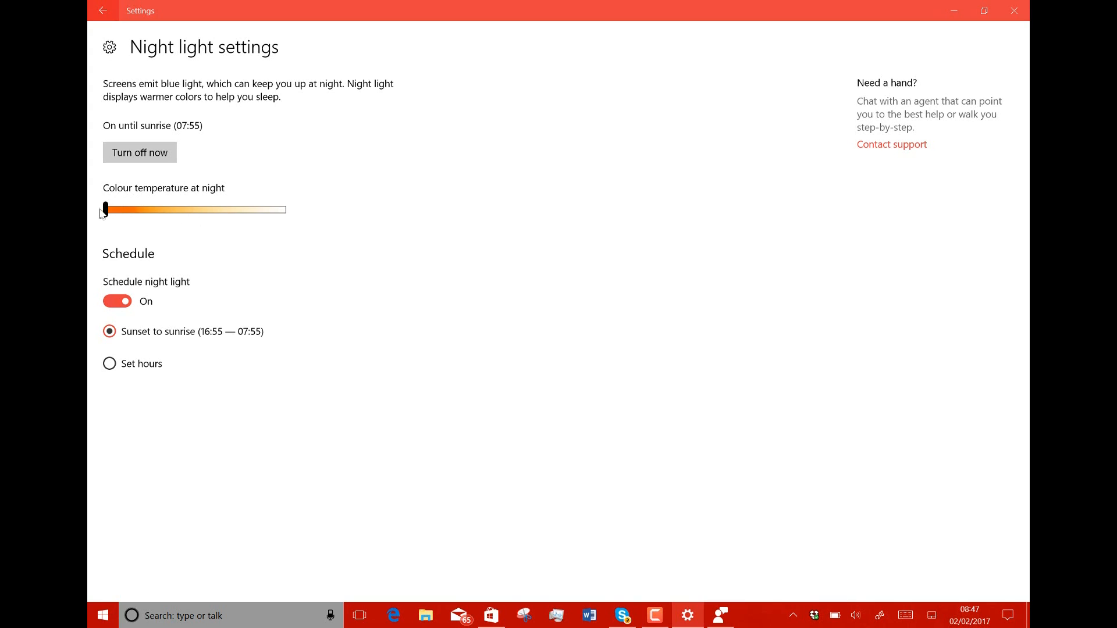
left_click_drag(104, 208, 204, 208)
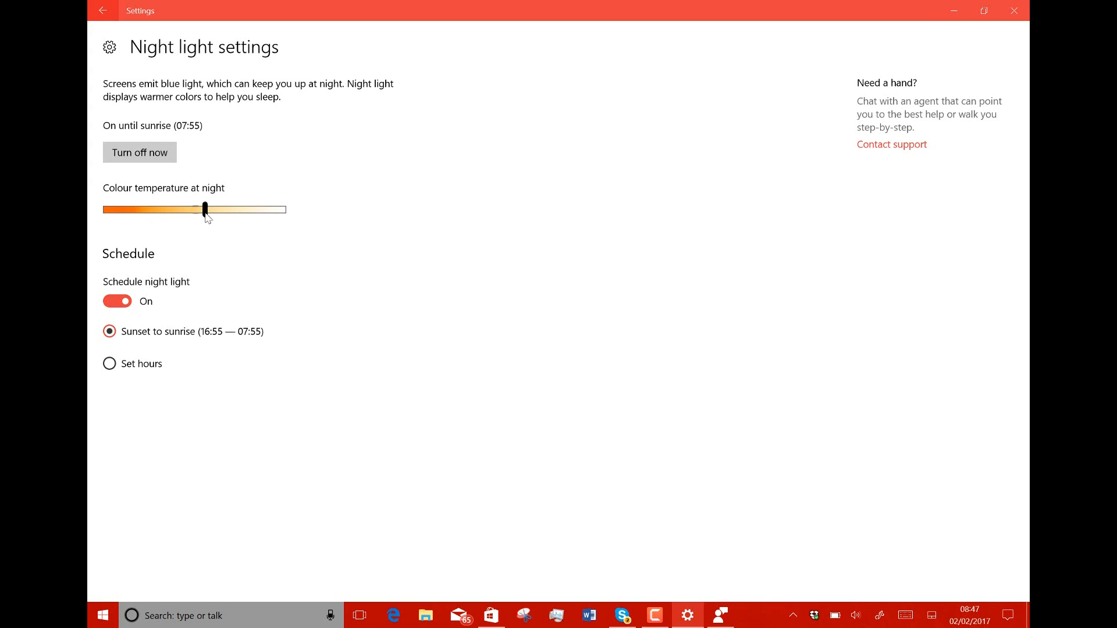
left_click_drag(204, 210, 105, 209)
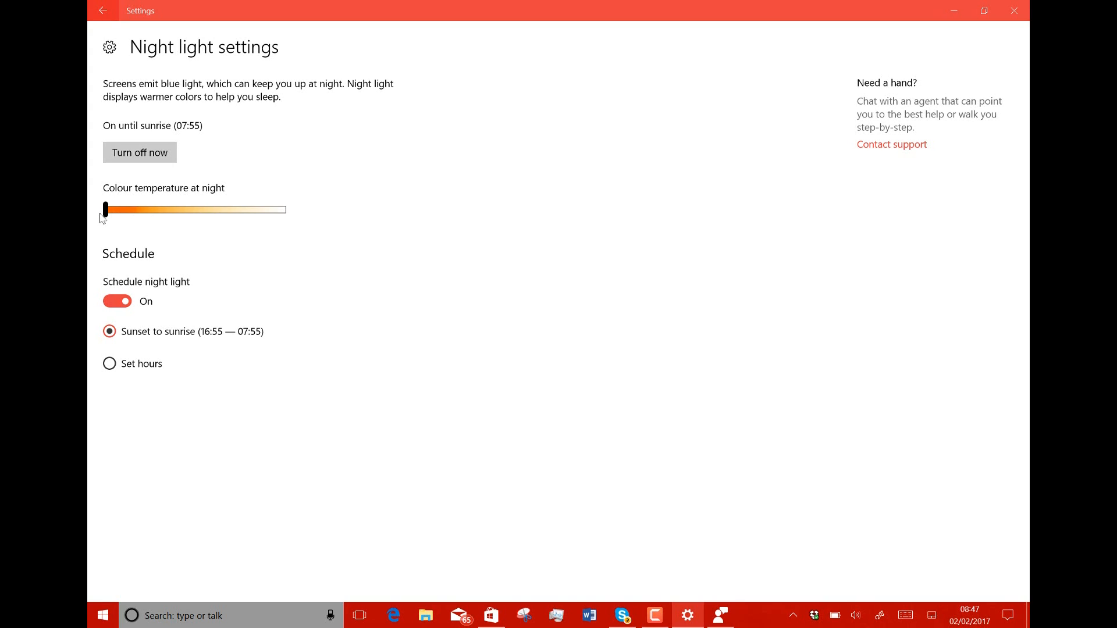
left_click_drag(105, 208, 283, 208)
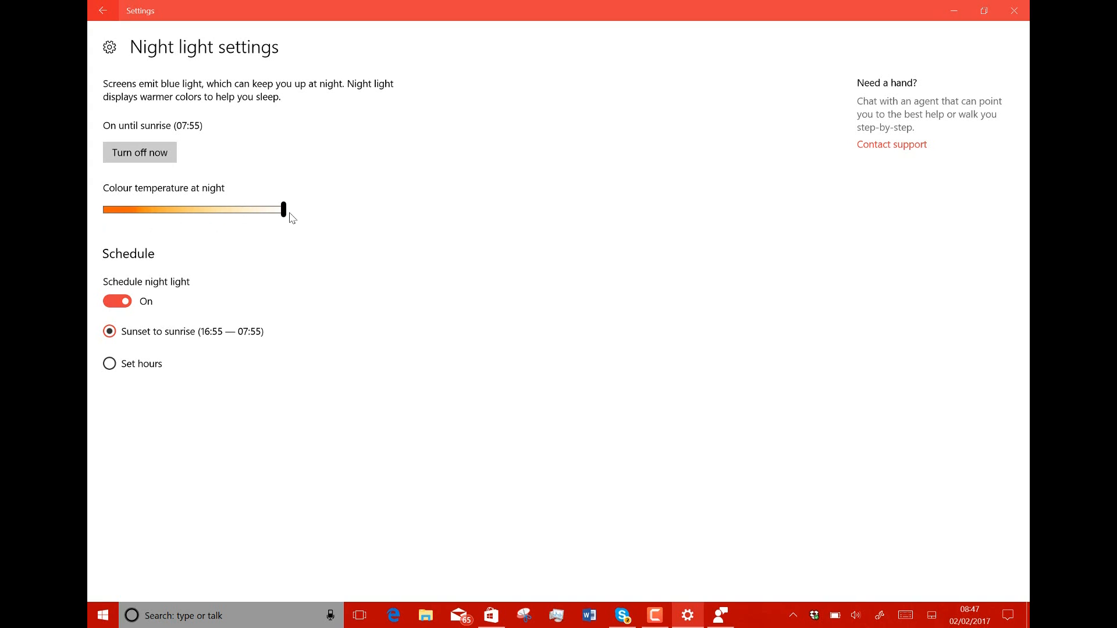
left_click_drag(282, 208, 264, 208)
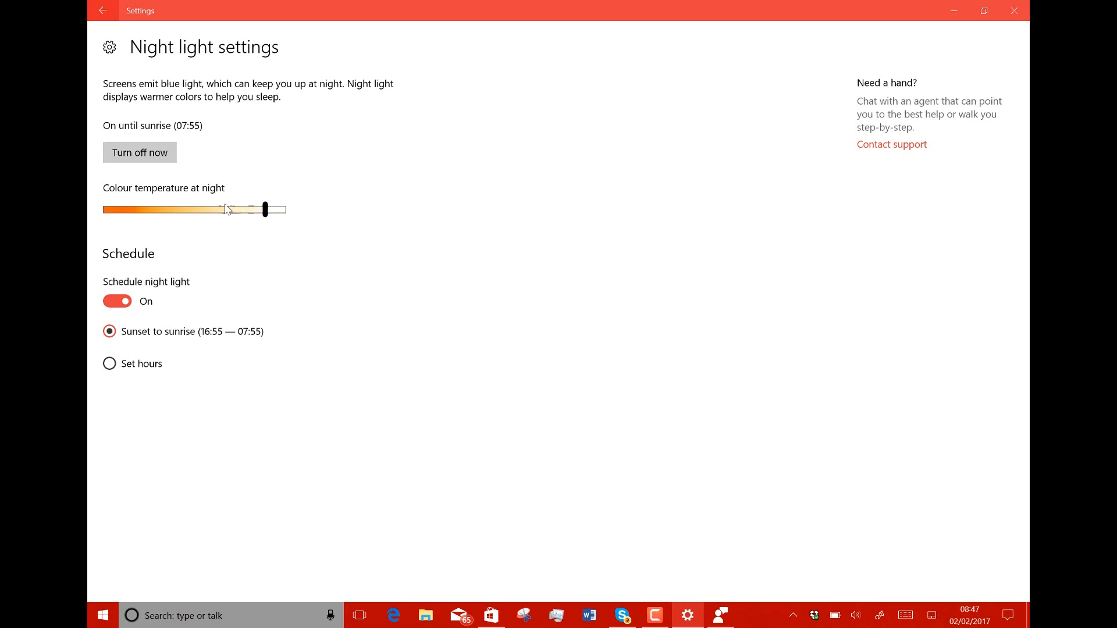
left_click_drag(265, 208, 202, 209)
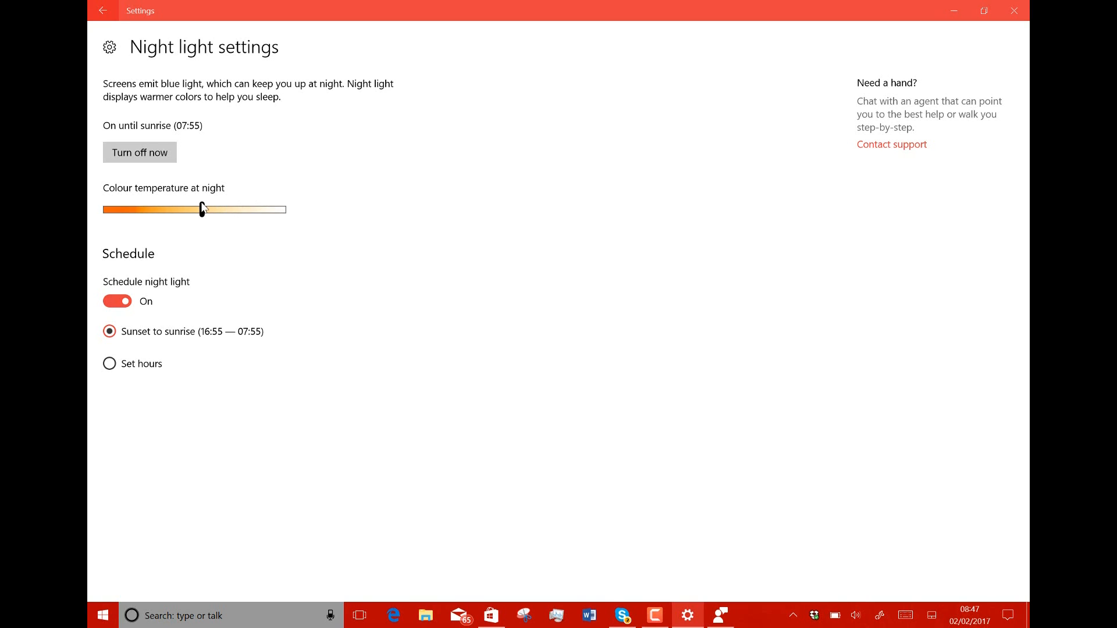
left_click(139, 152)
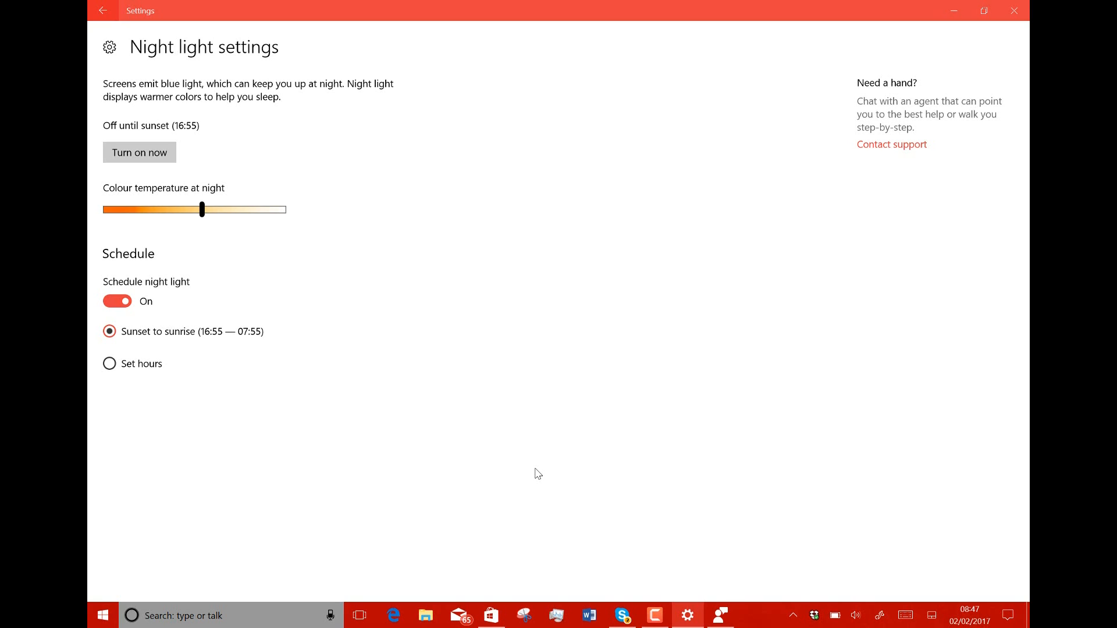
mouse_move(895, 582)
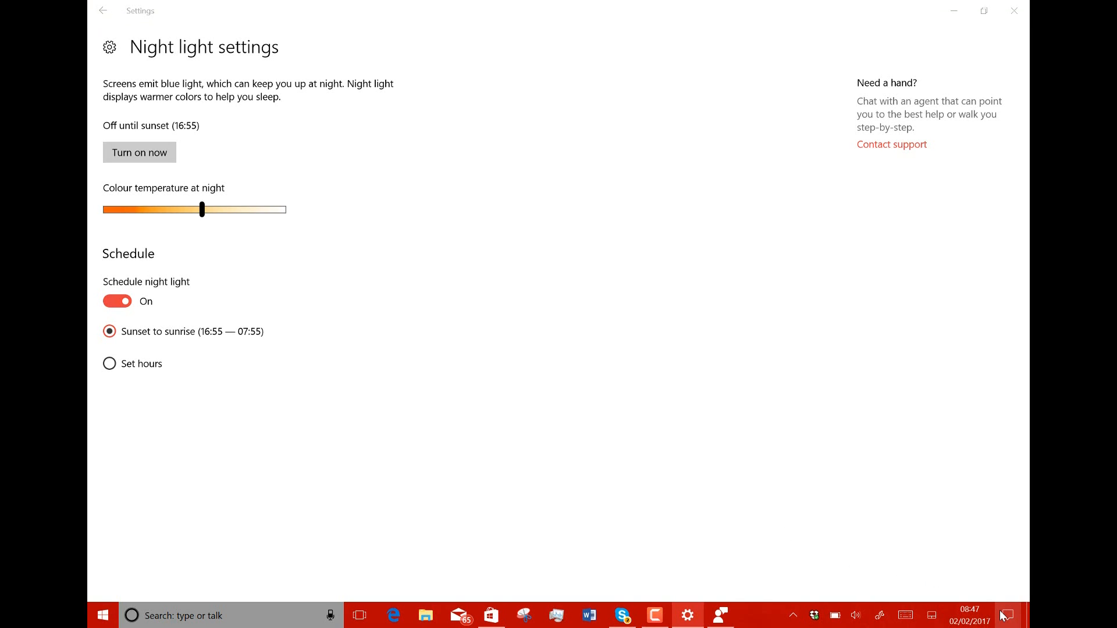
- Show Action Centre and expand the Settings group's additional device set-up notifications
left_click(1011, 611)
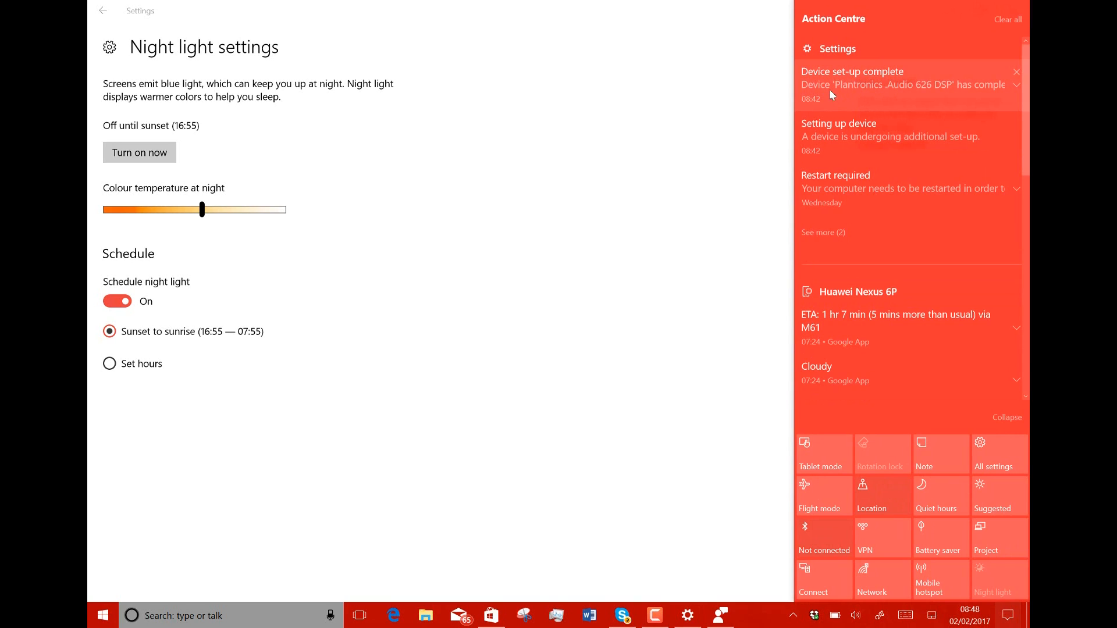
mouse_move(844, 98)
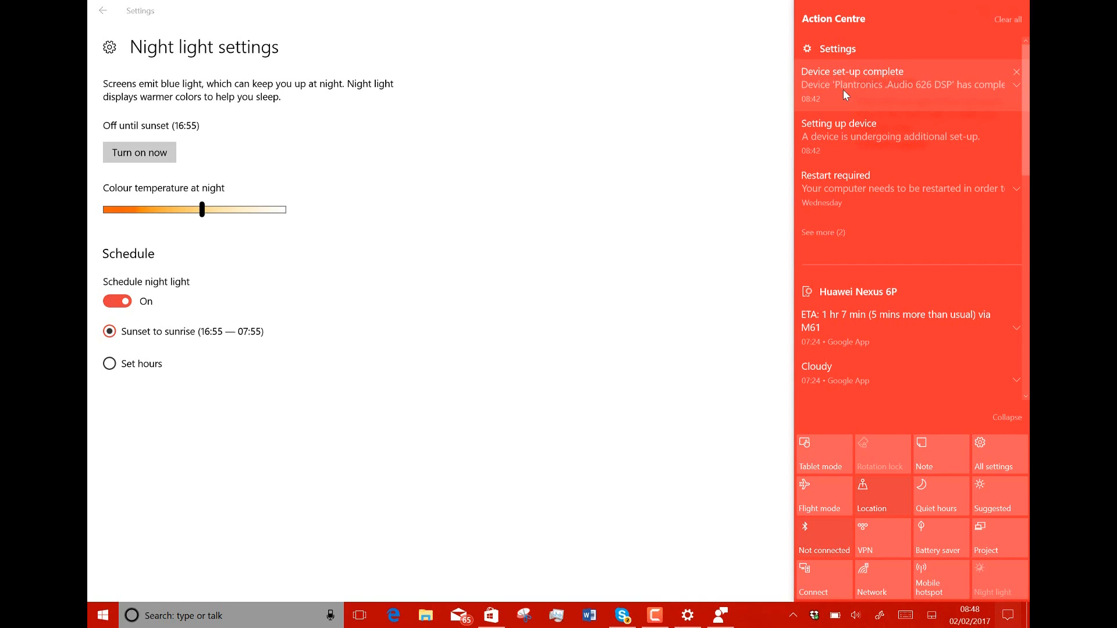
mouse_move(814, 108)
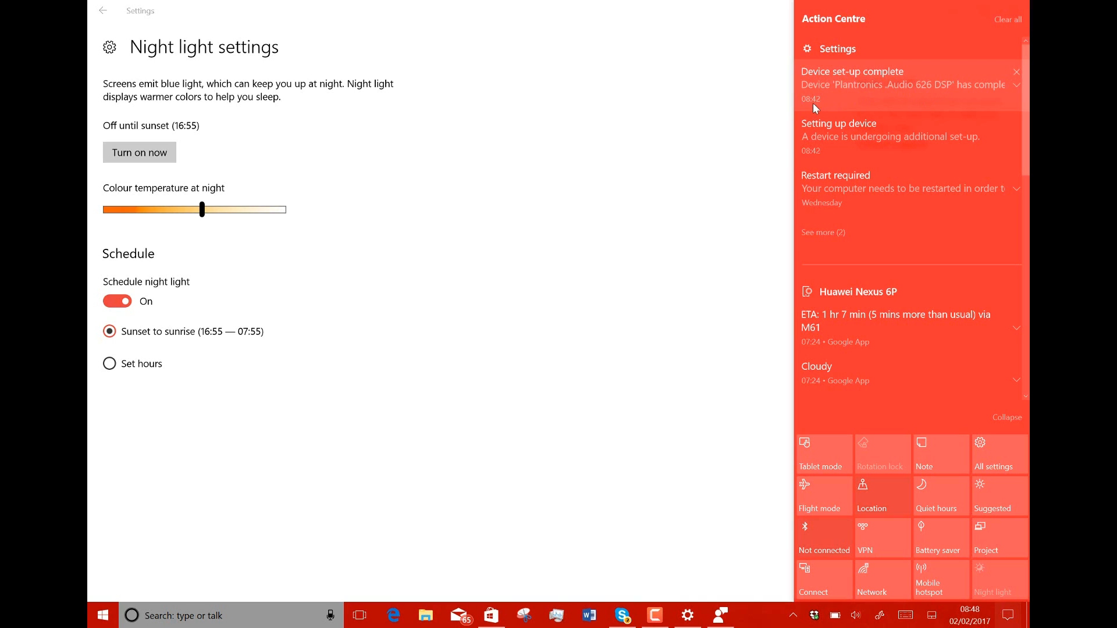
mouse_move(870, 104)
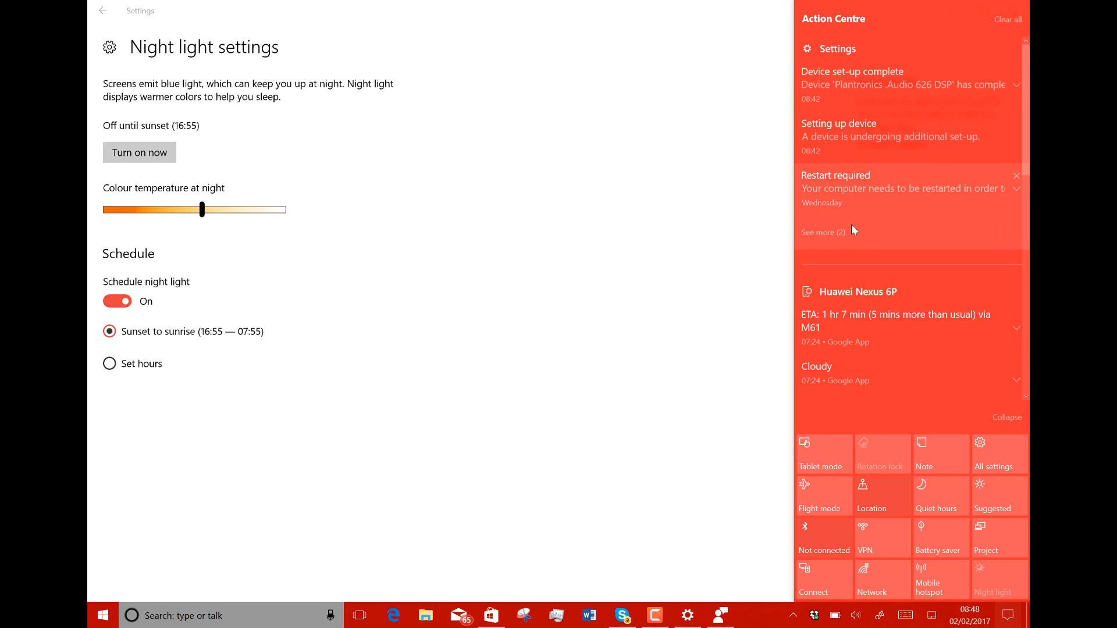
left_click(823, 232)
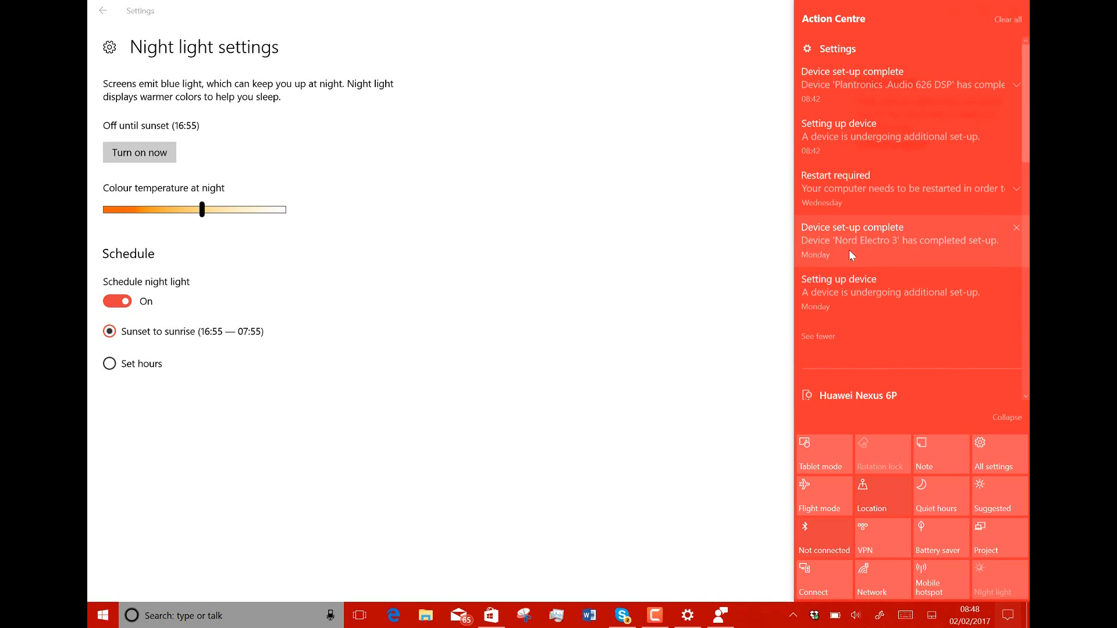
mouse_move(888, 254)
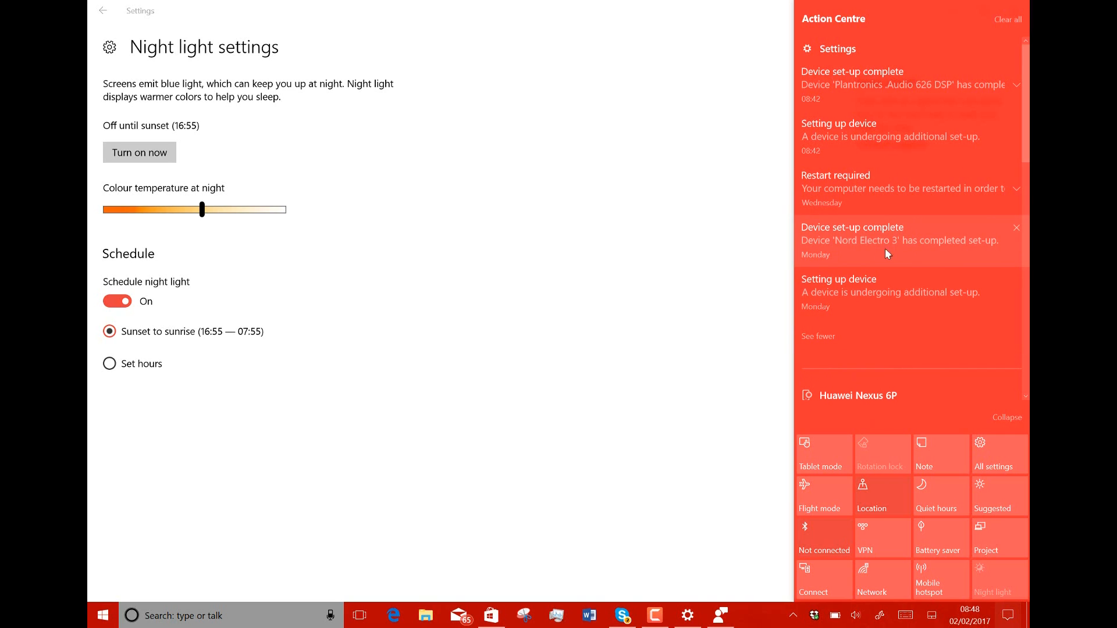
mouse_move(836, 225)
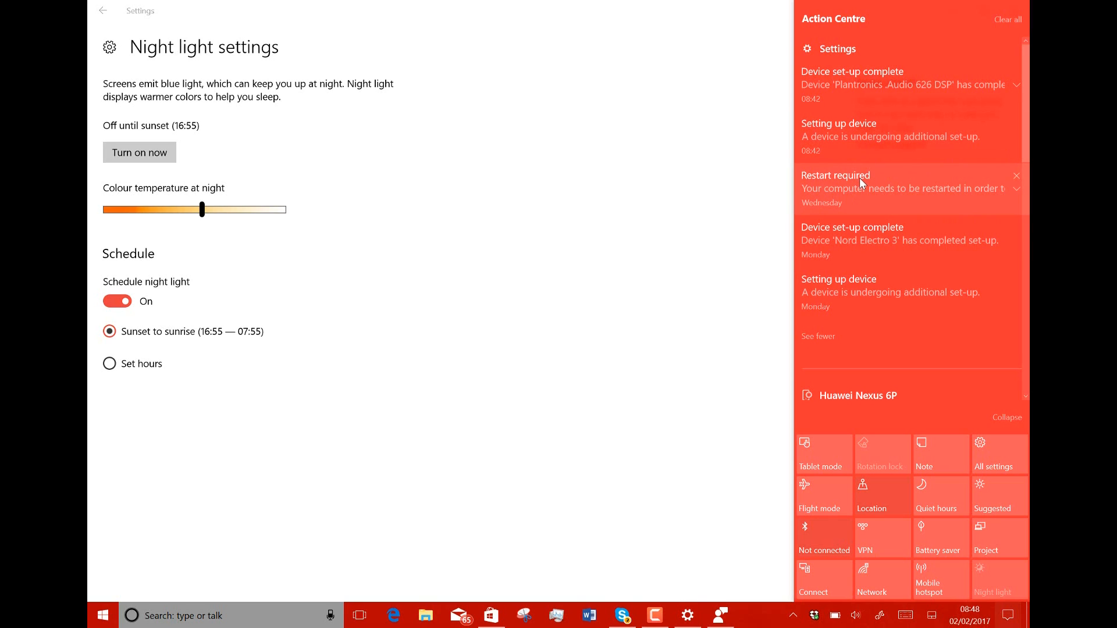
mouse_move(1015, 198)
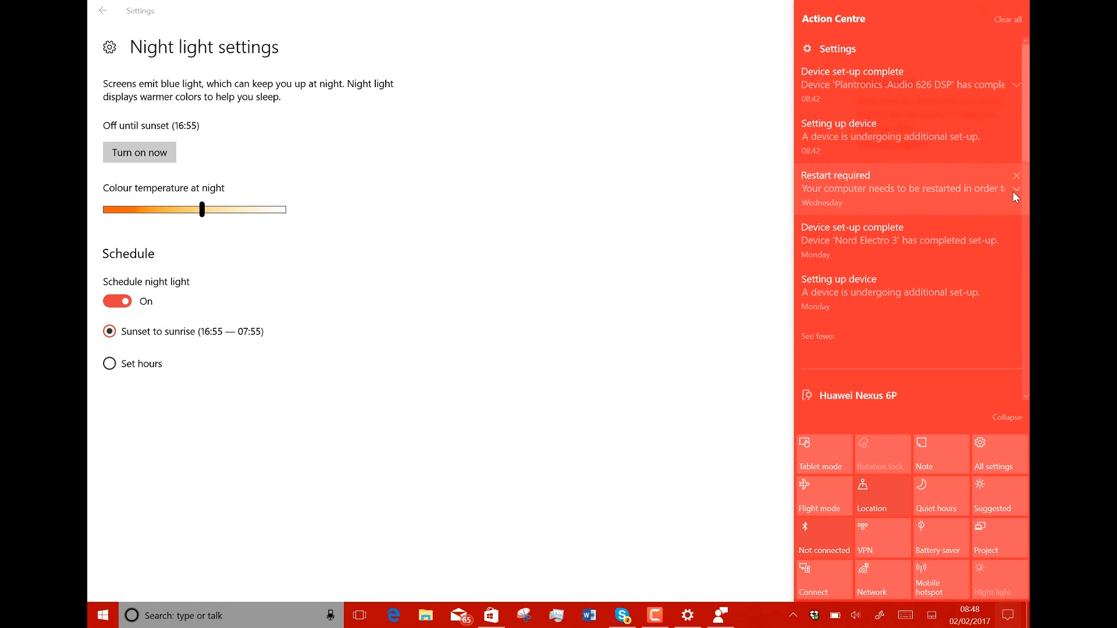
- Expand the Surface Pro UEFI restart notification, then return to Settings home and enter Update & security
left_click(1016, 191)
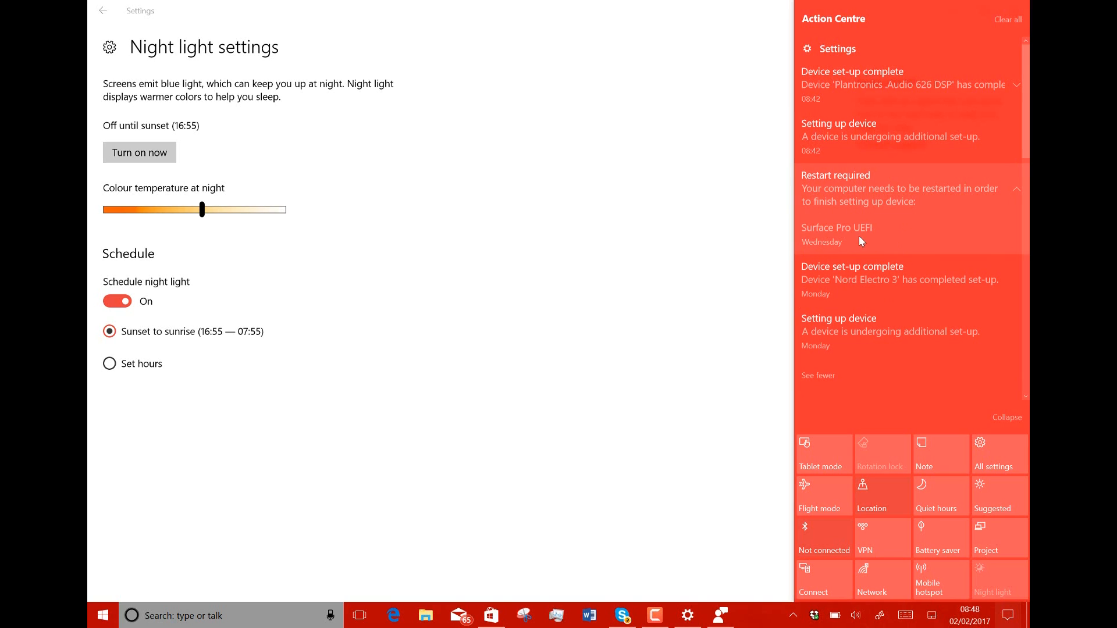
mouse_move(876, 226)
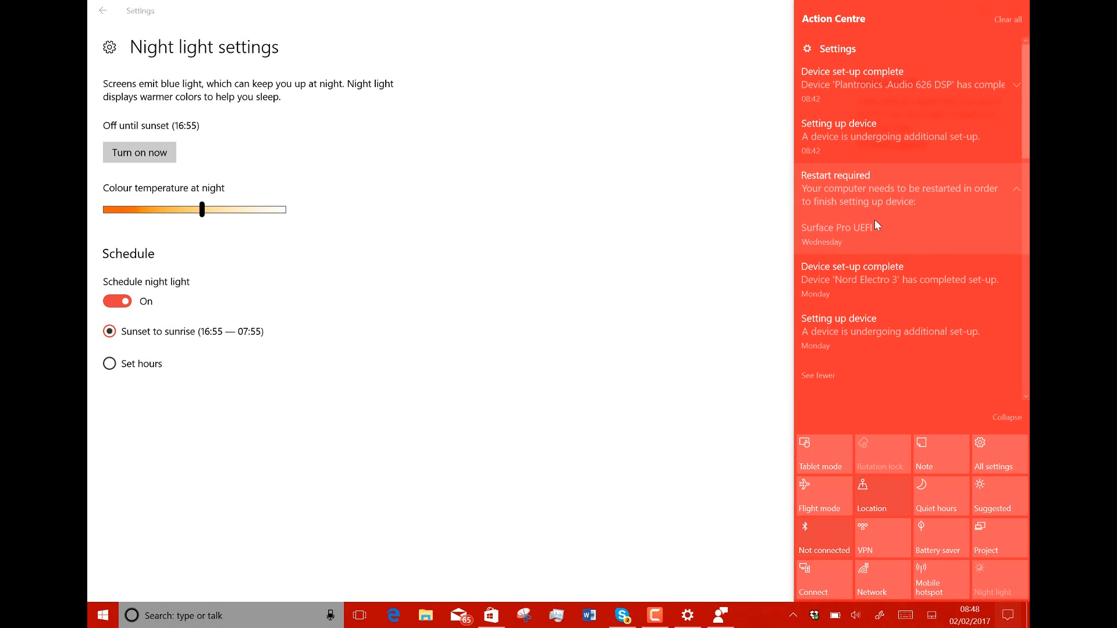
mouse_move(843, 231)
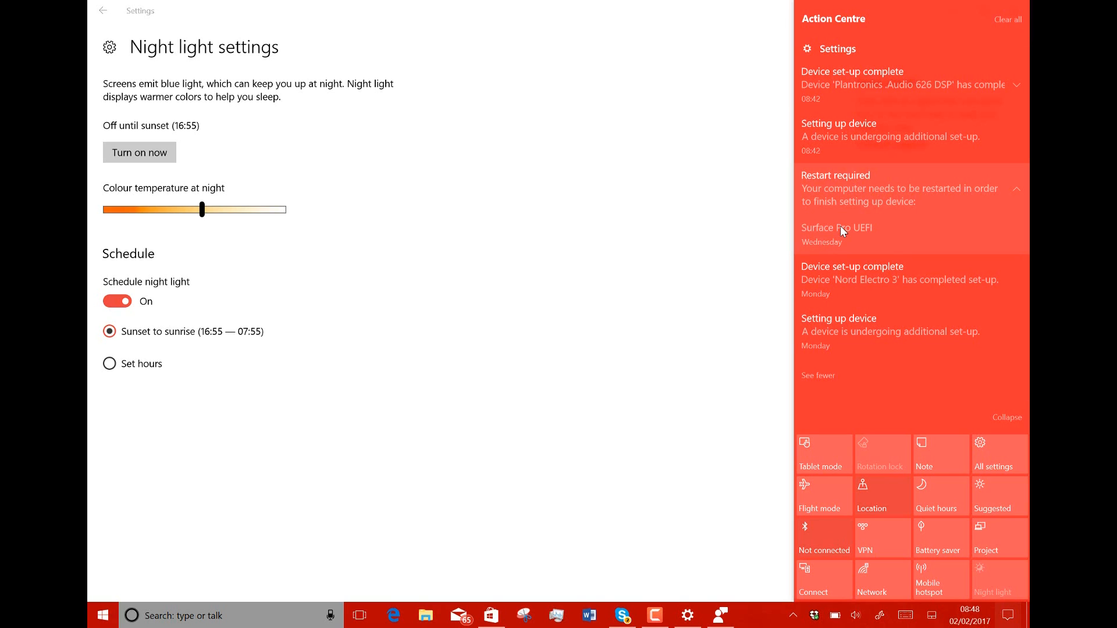
mouse_move(919, 228)
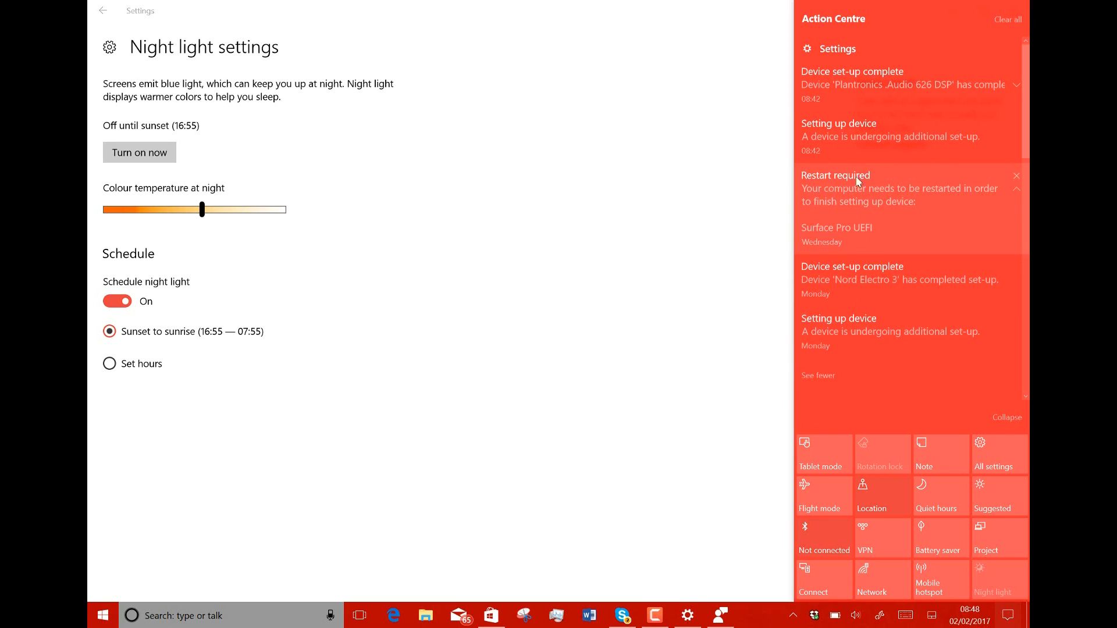
mouse_move(886, 179)
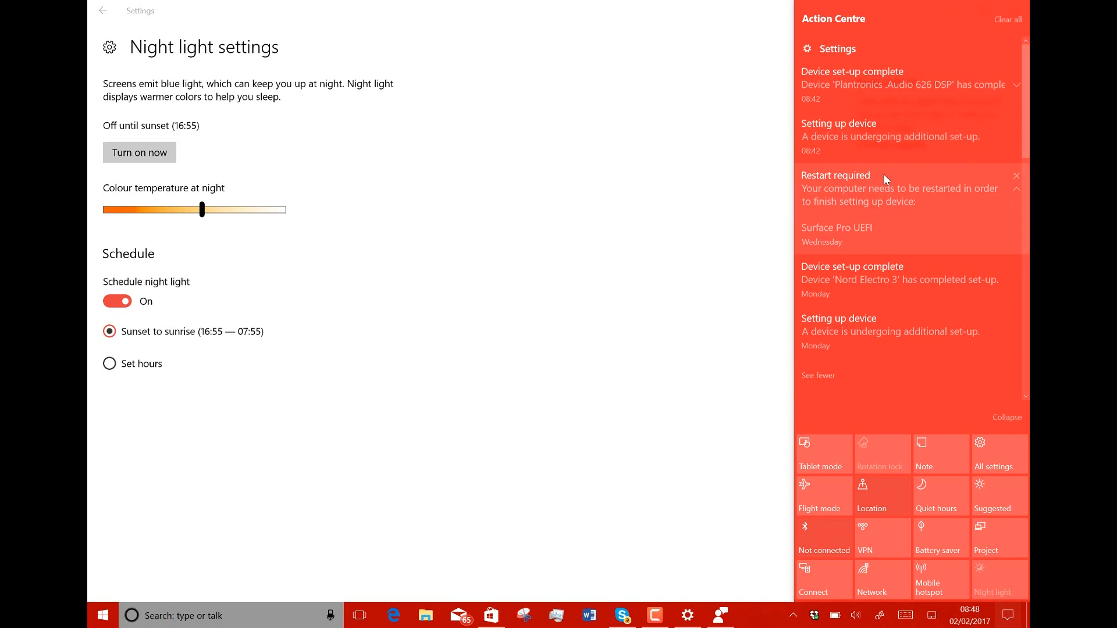
mouse_move(858, 194)
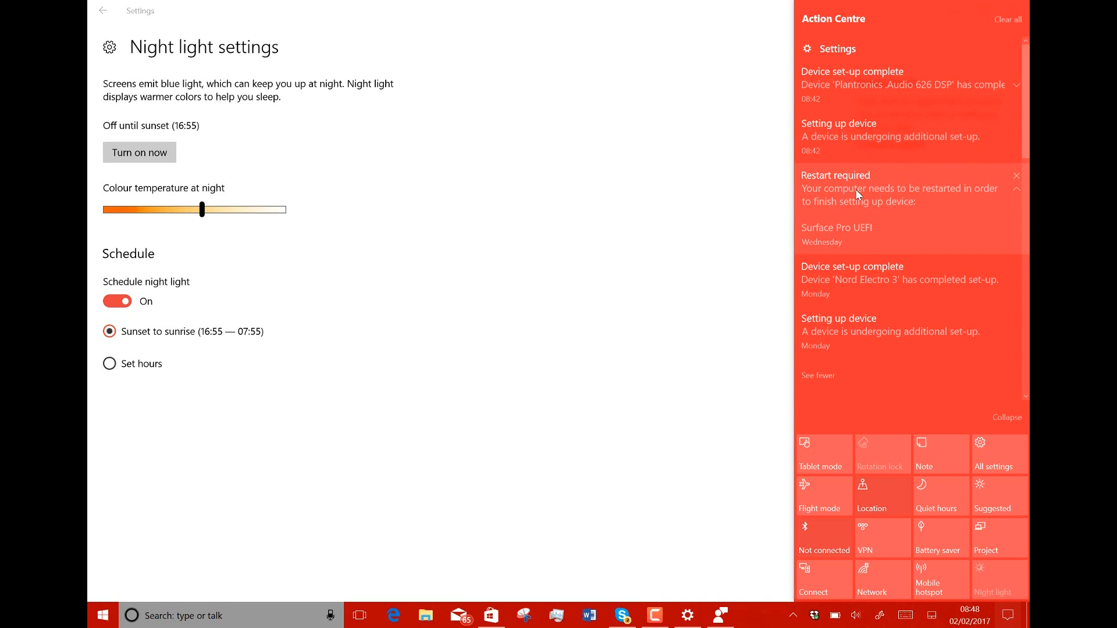
mouse_move(909, 255)
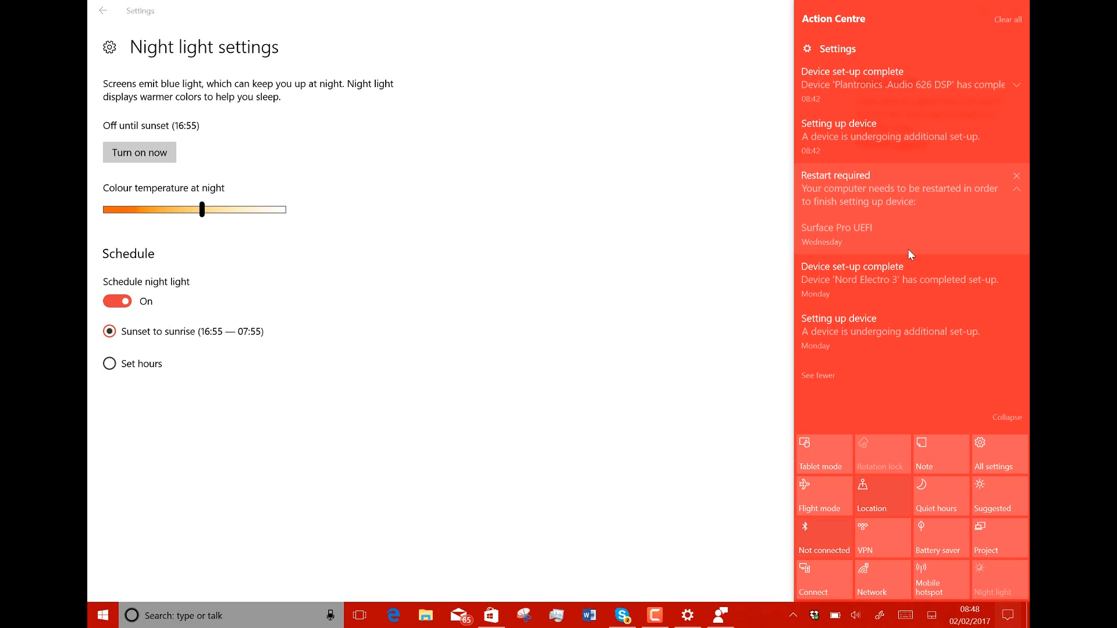
mouse_move(907, 289)
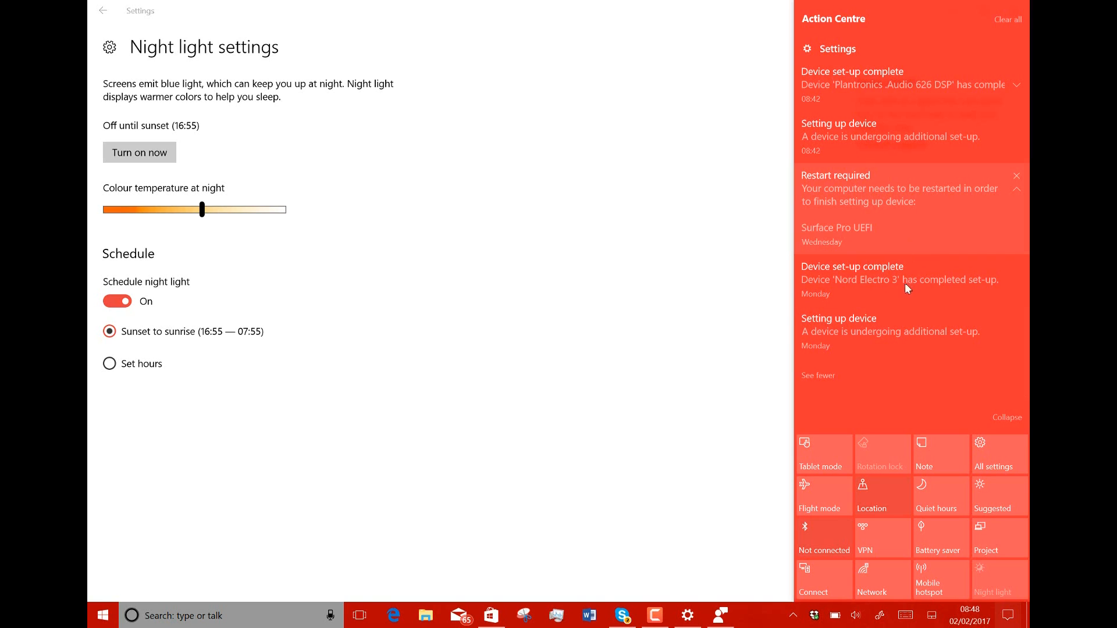
mouse_move(875, 529)
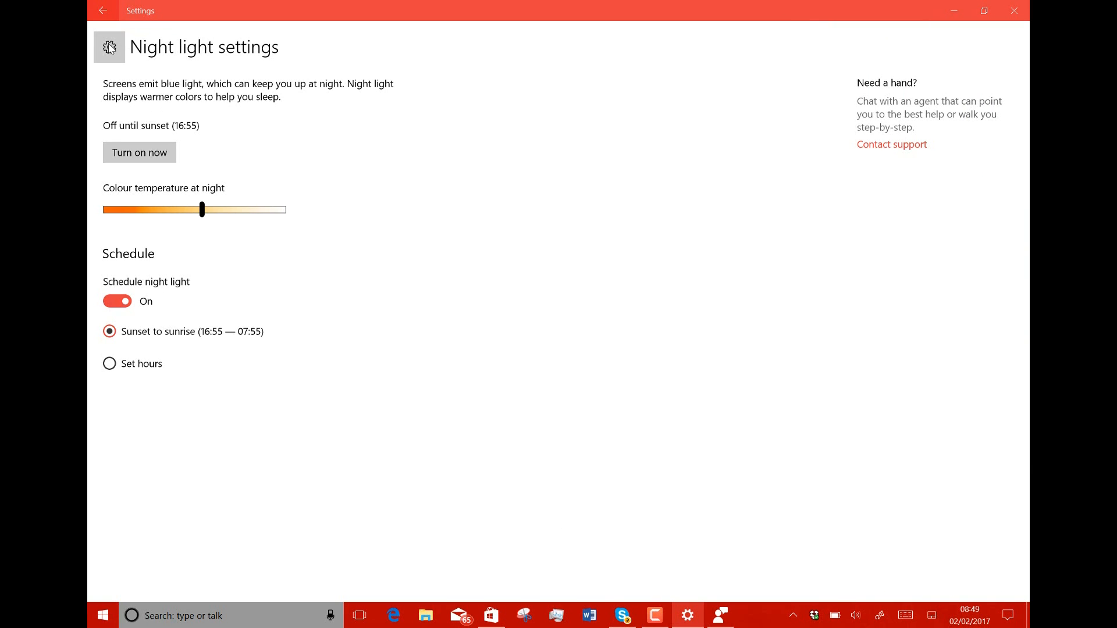
left_click(105, 10)
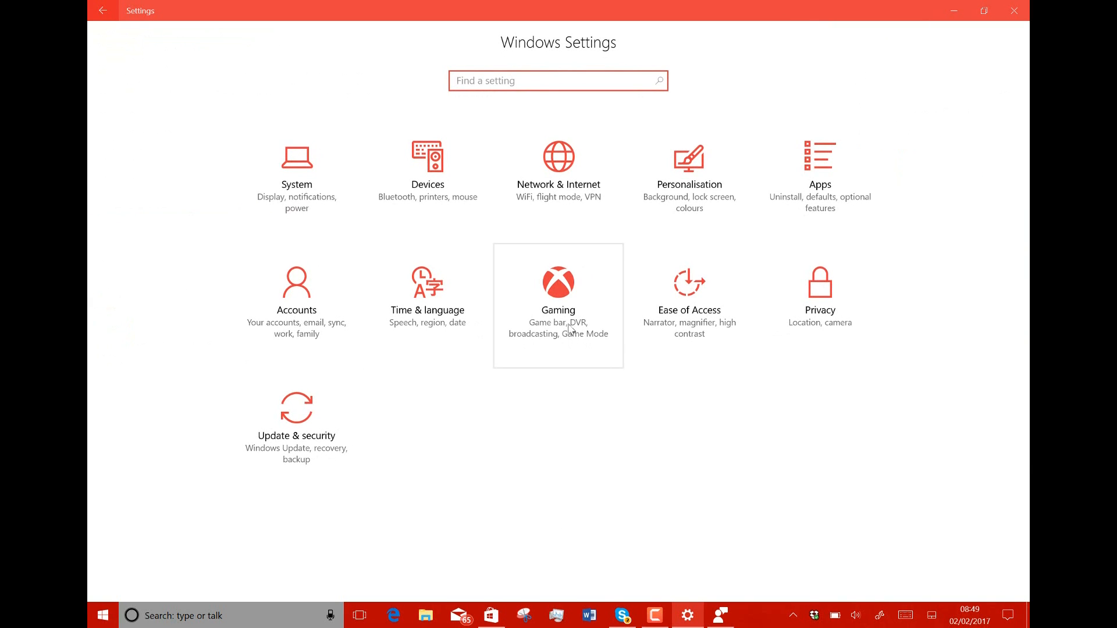
mouse_move(332, 423)
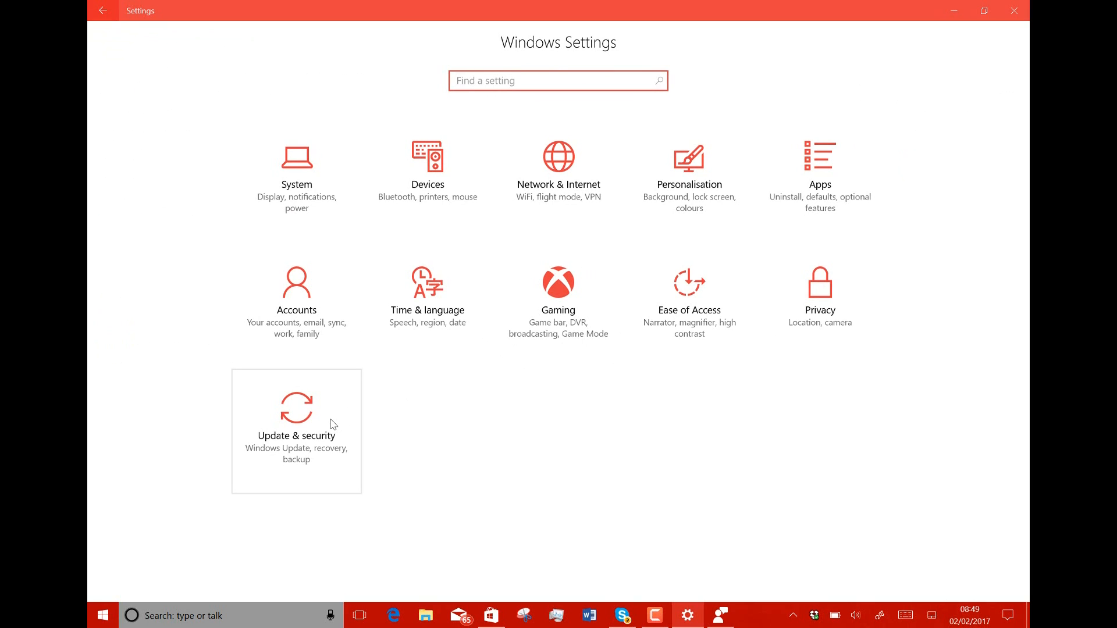
left_click(297, 432)
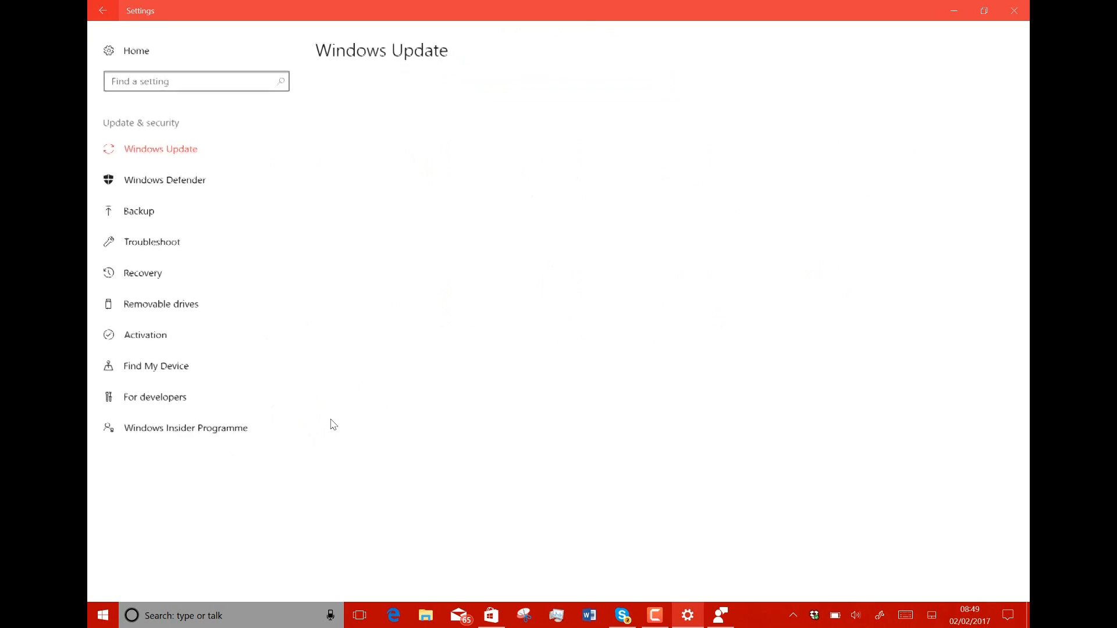
- Start a Windows Update check, then reveal the hidden tray icons
left_click(160, 149)
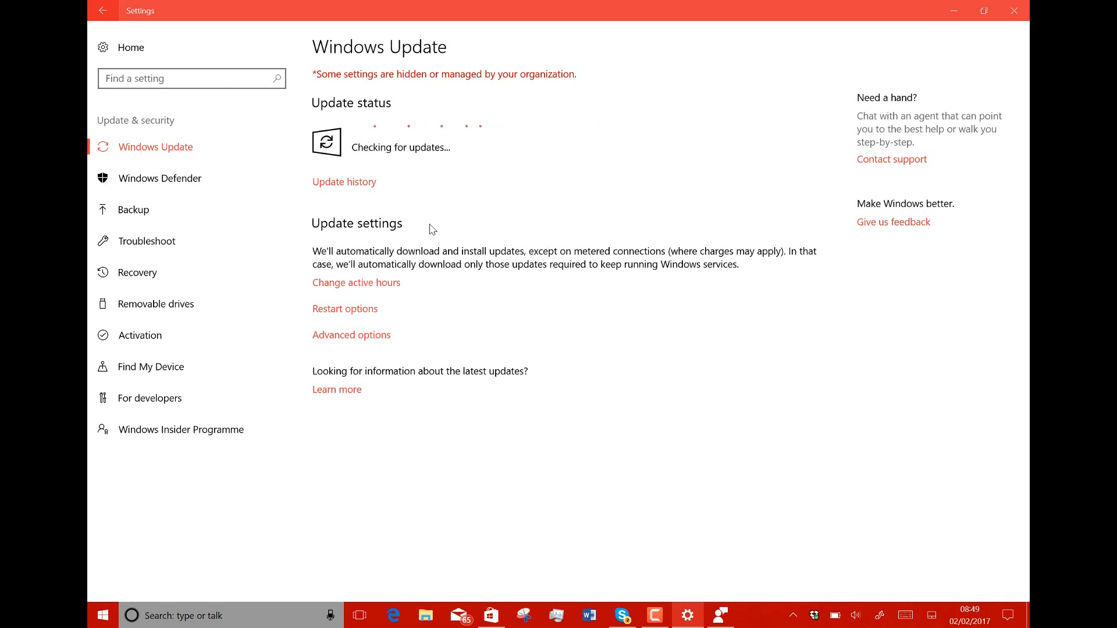
mouse_move(381, 423)
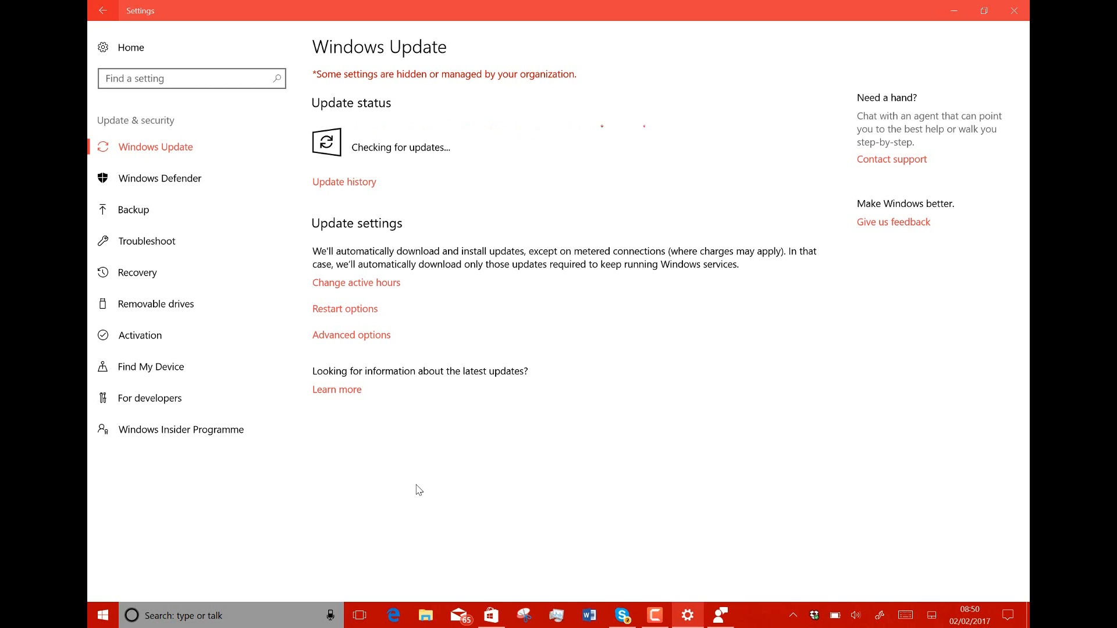
mouse_move(418, 448)
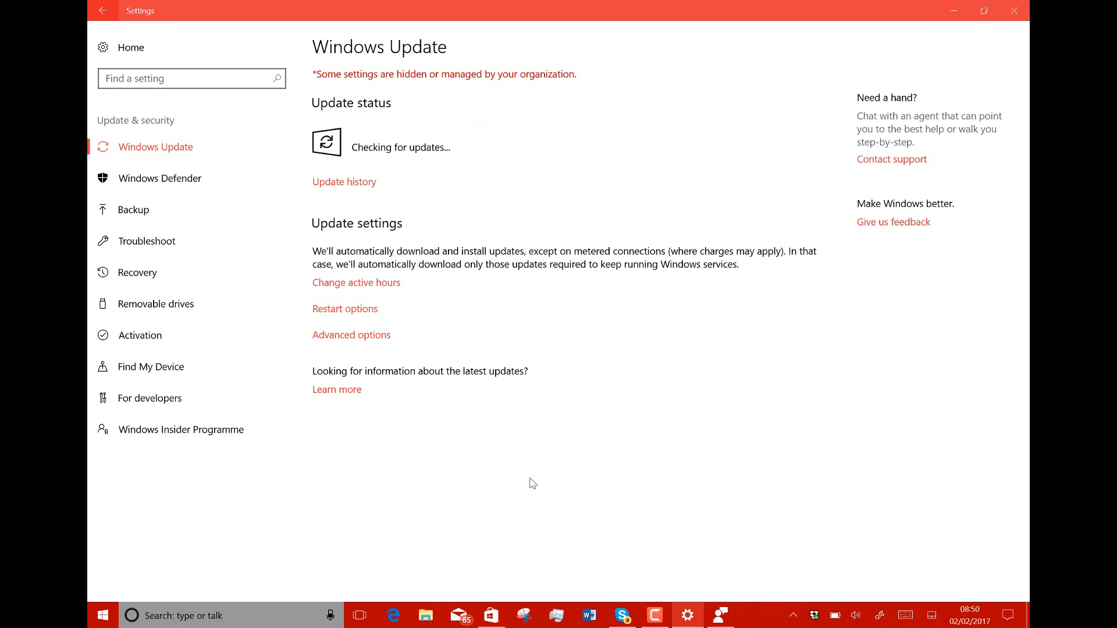
mouse_move(661, 512)
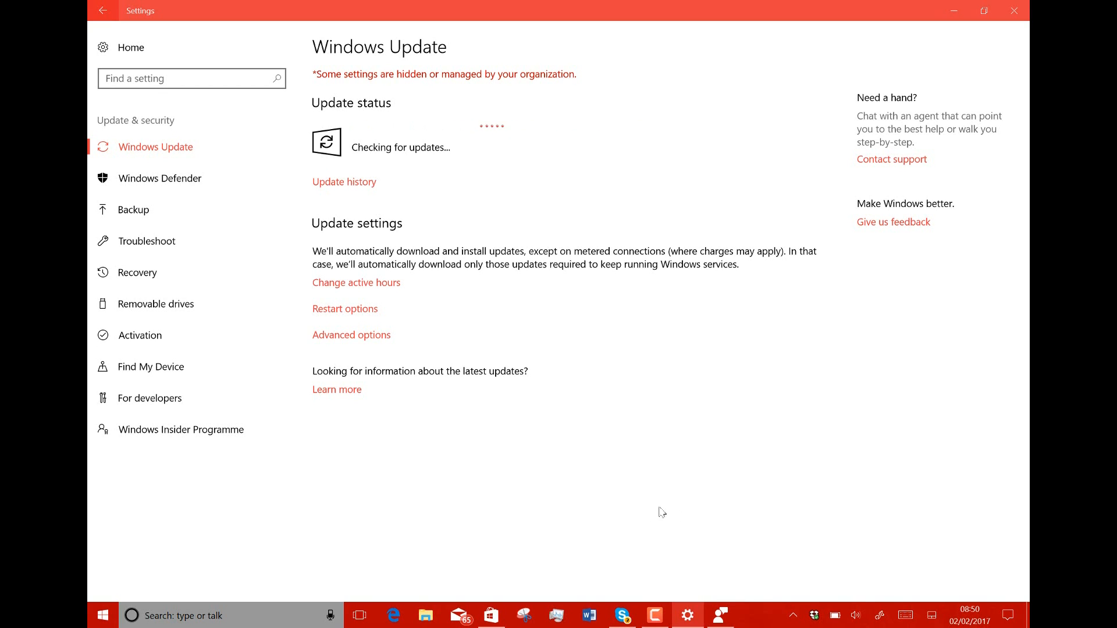
mouse_move(794, 624)
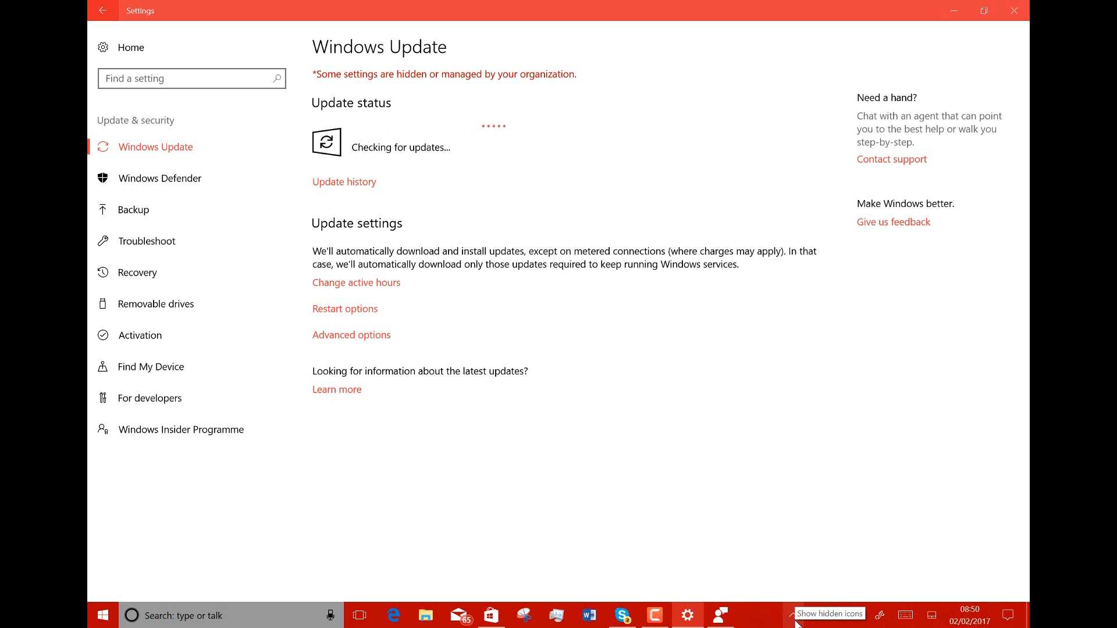
left_click(794, 616)
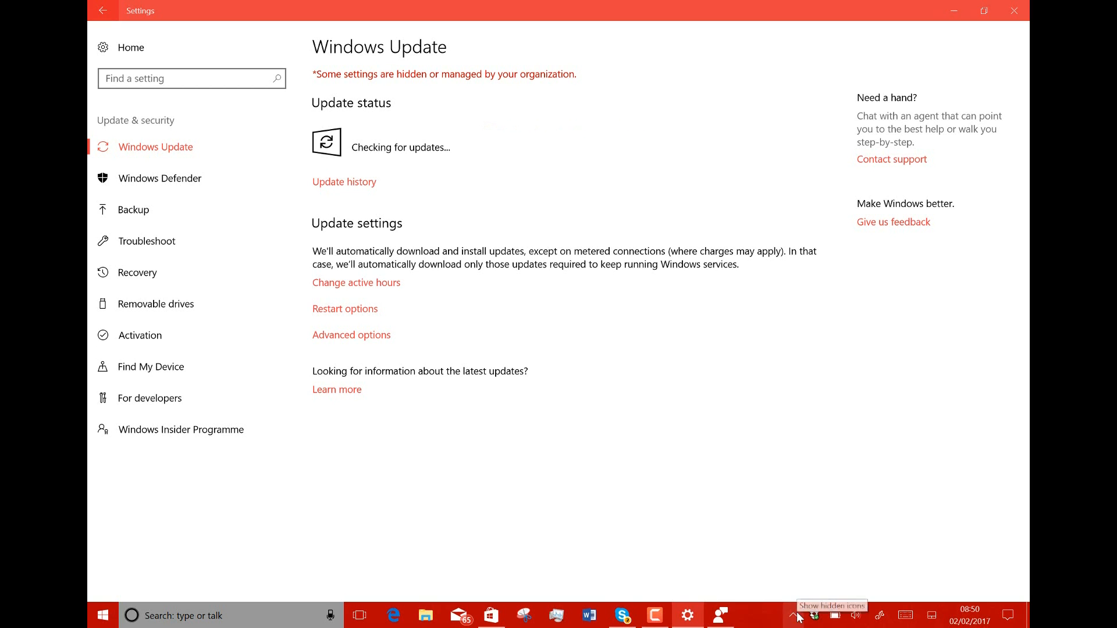